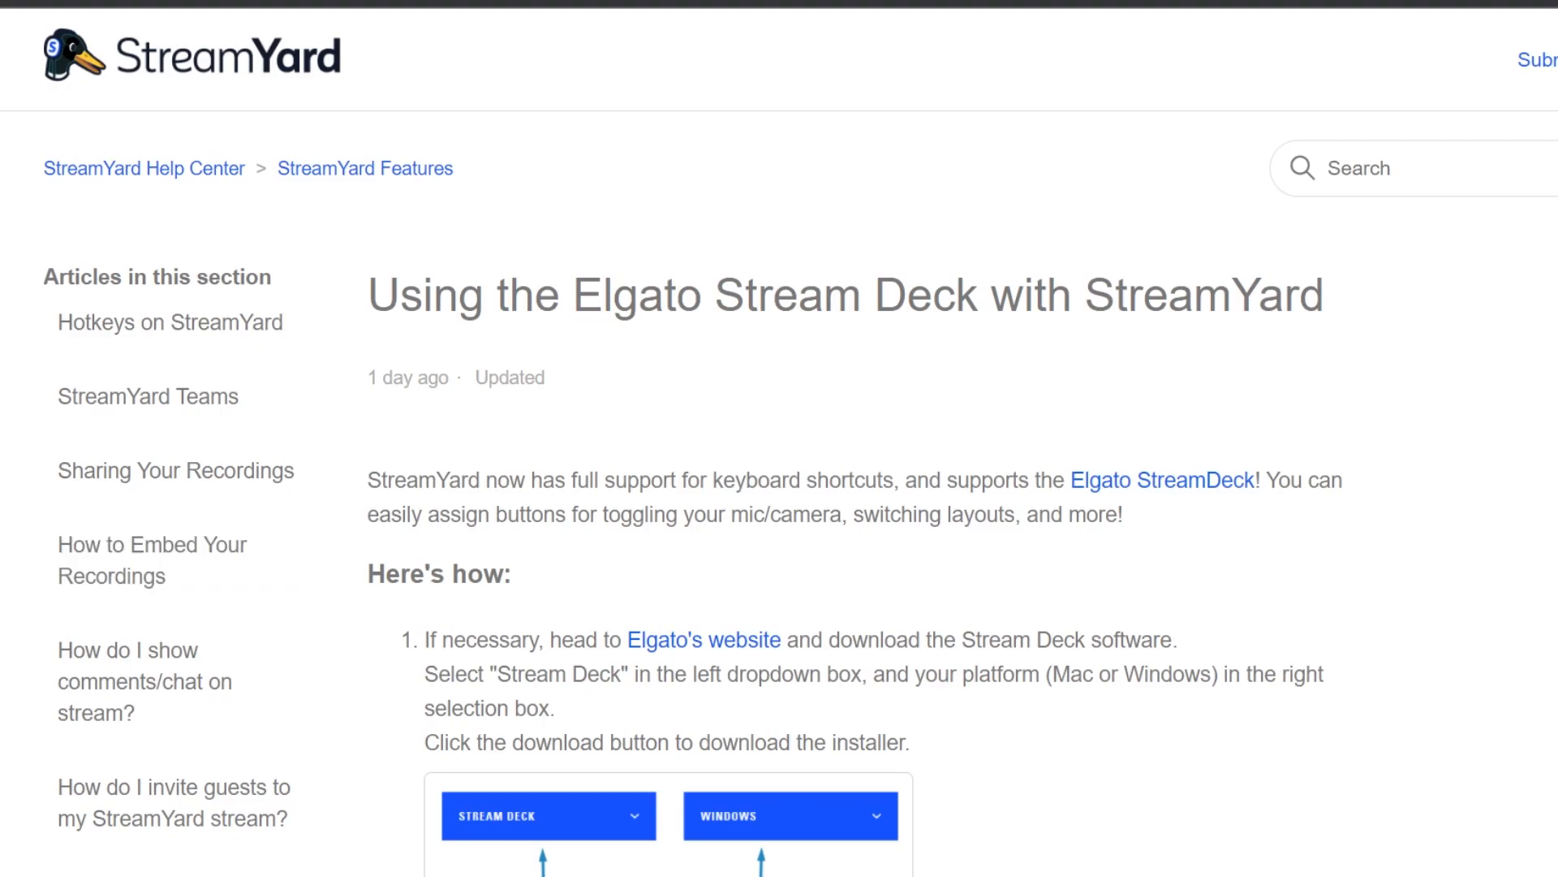
Scroll through the Stream Deck help article to the 'Using our profile' import steps.
scroll(down, 3)
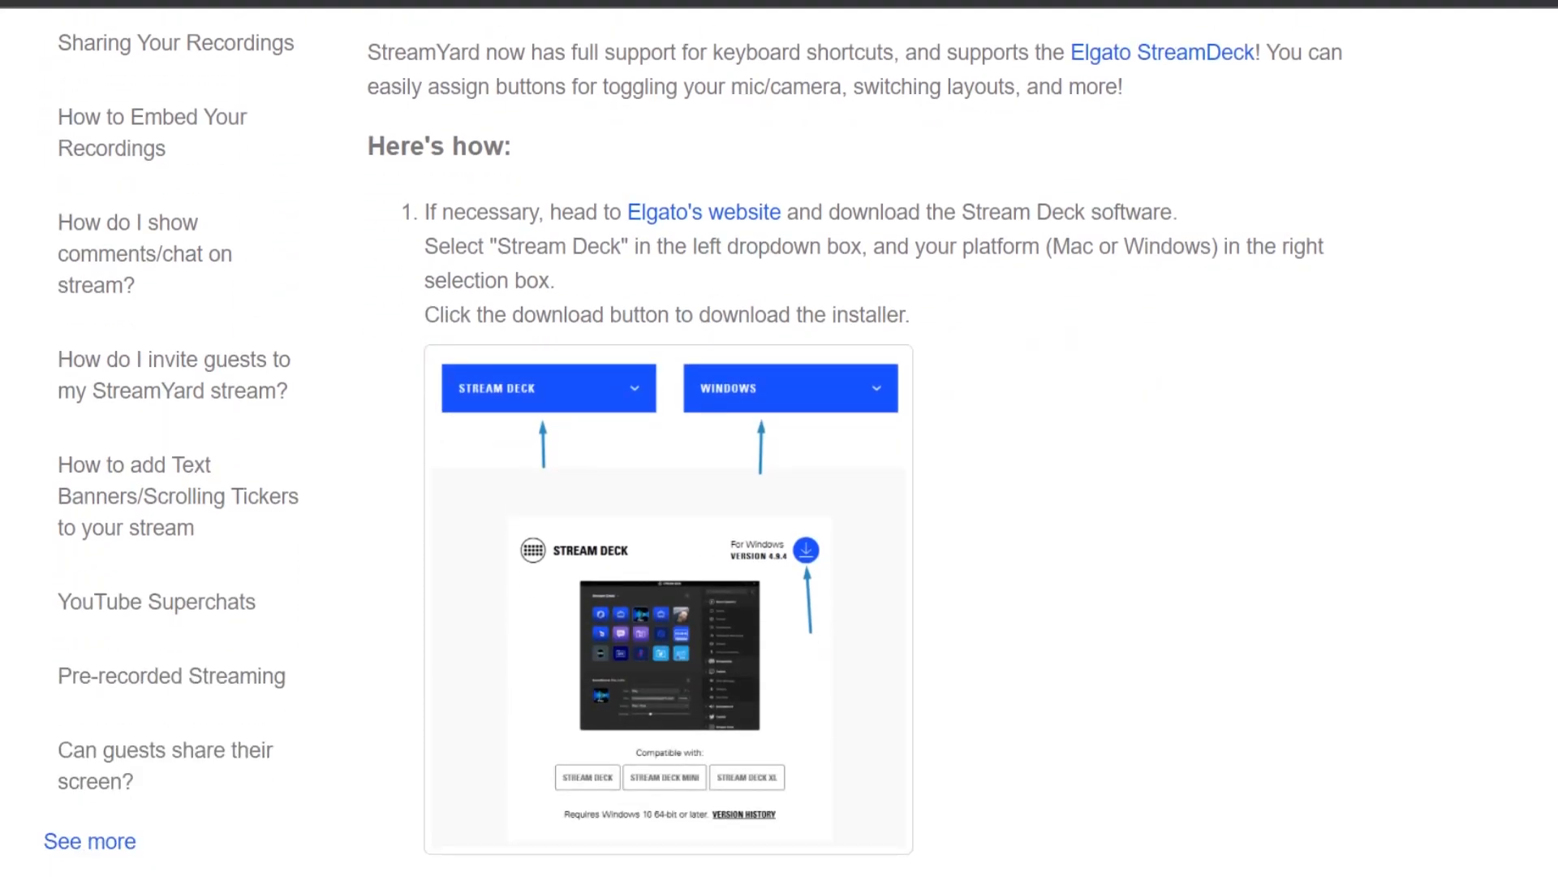
scroll(down, 3)
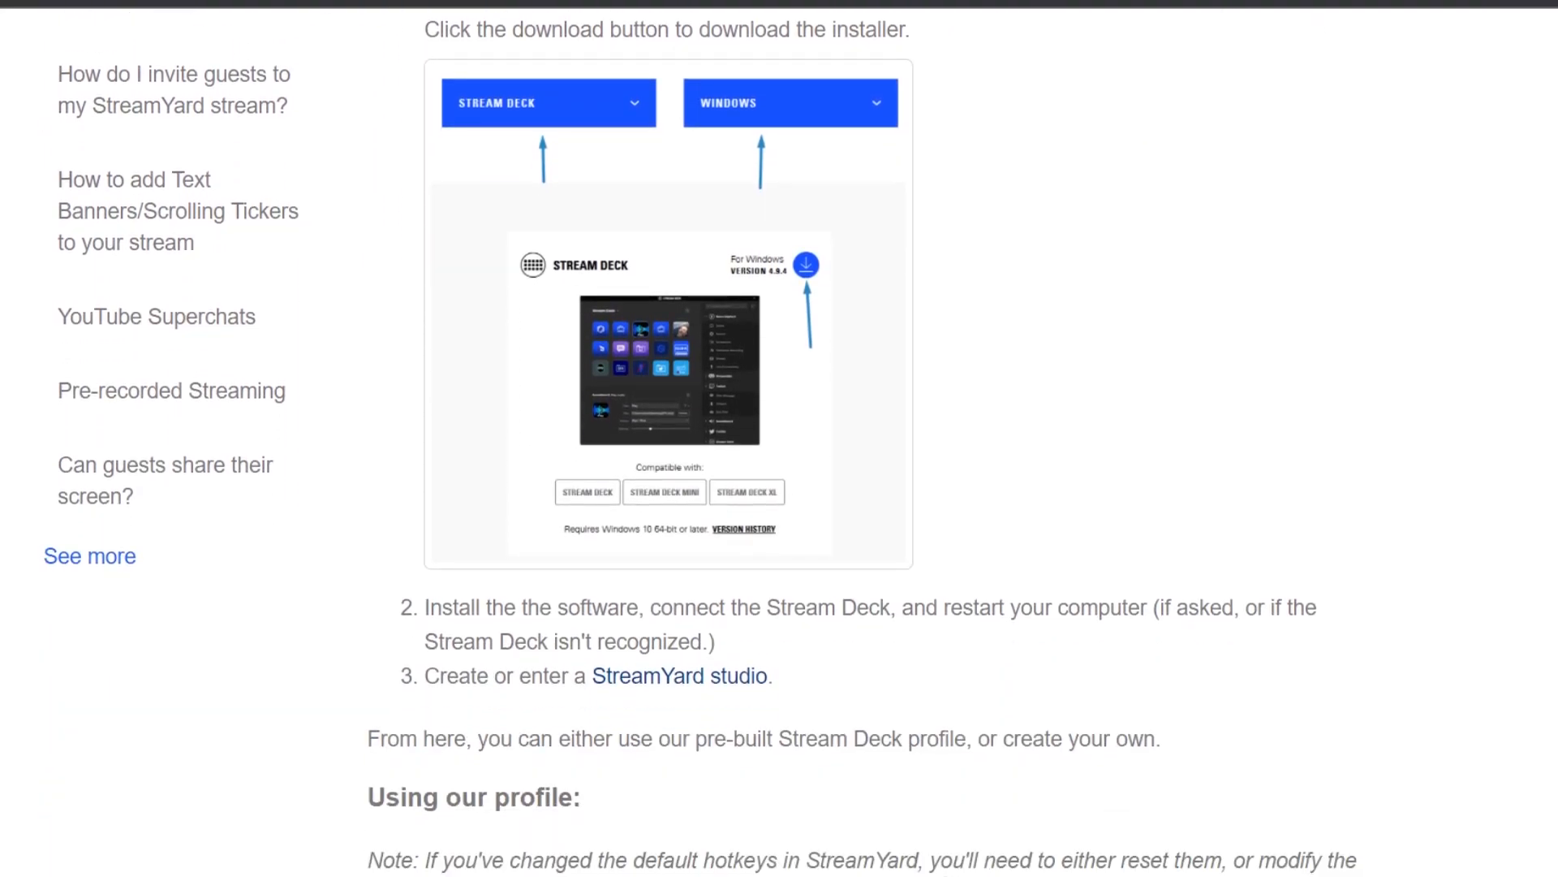
scroll(down, 3)
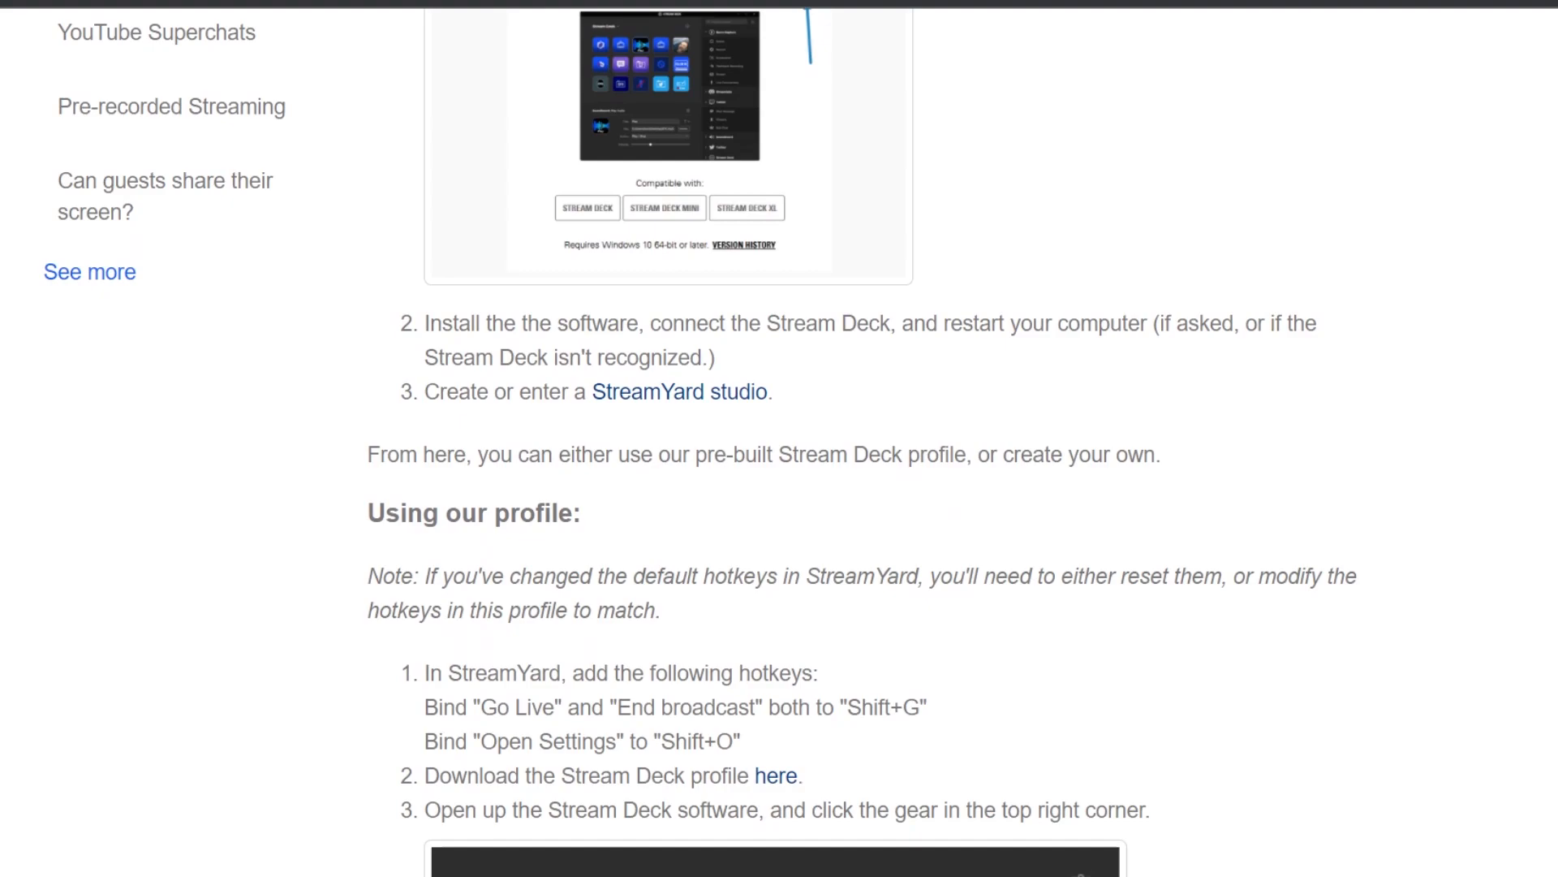
scroll(down, 3)
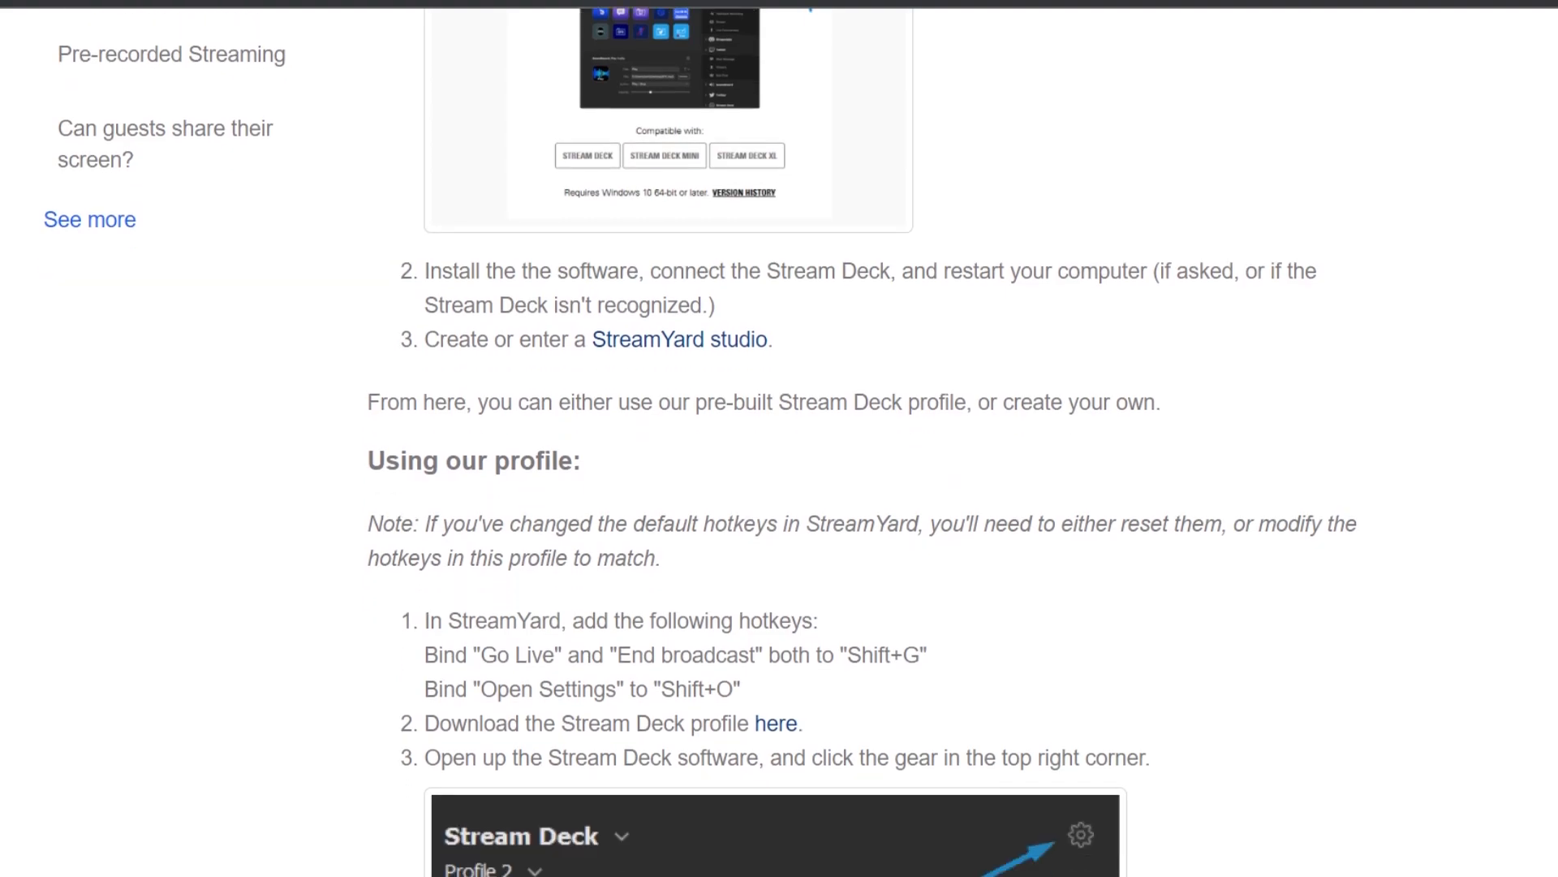
scroll(down, 3)
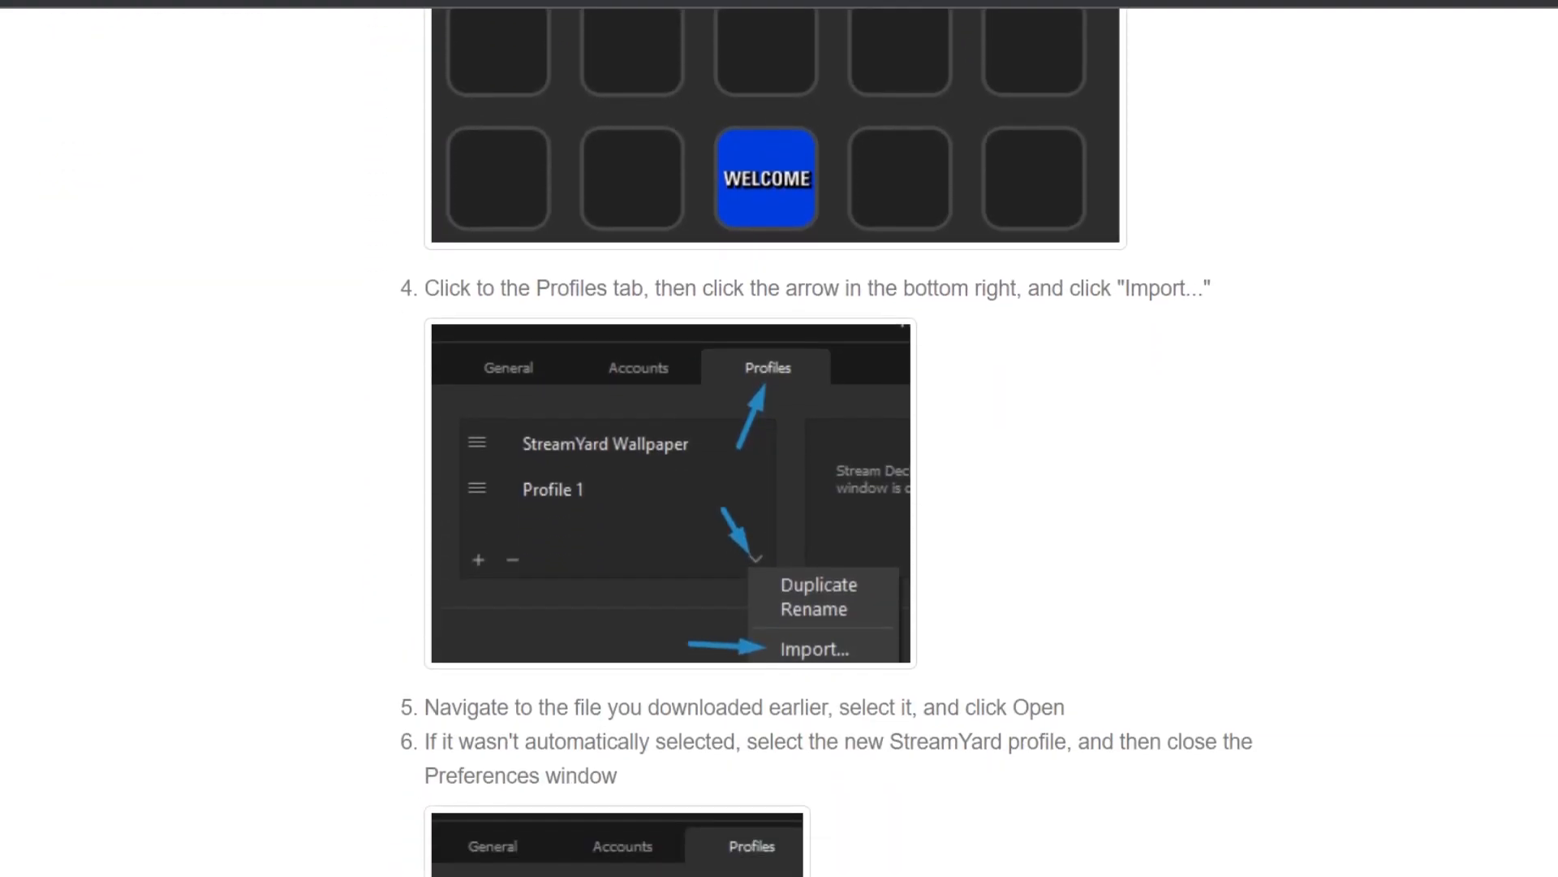
scroll(up, 3)
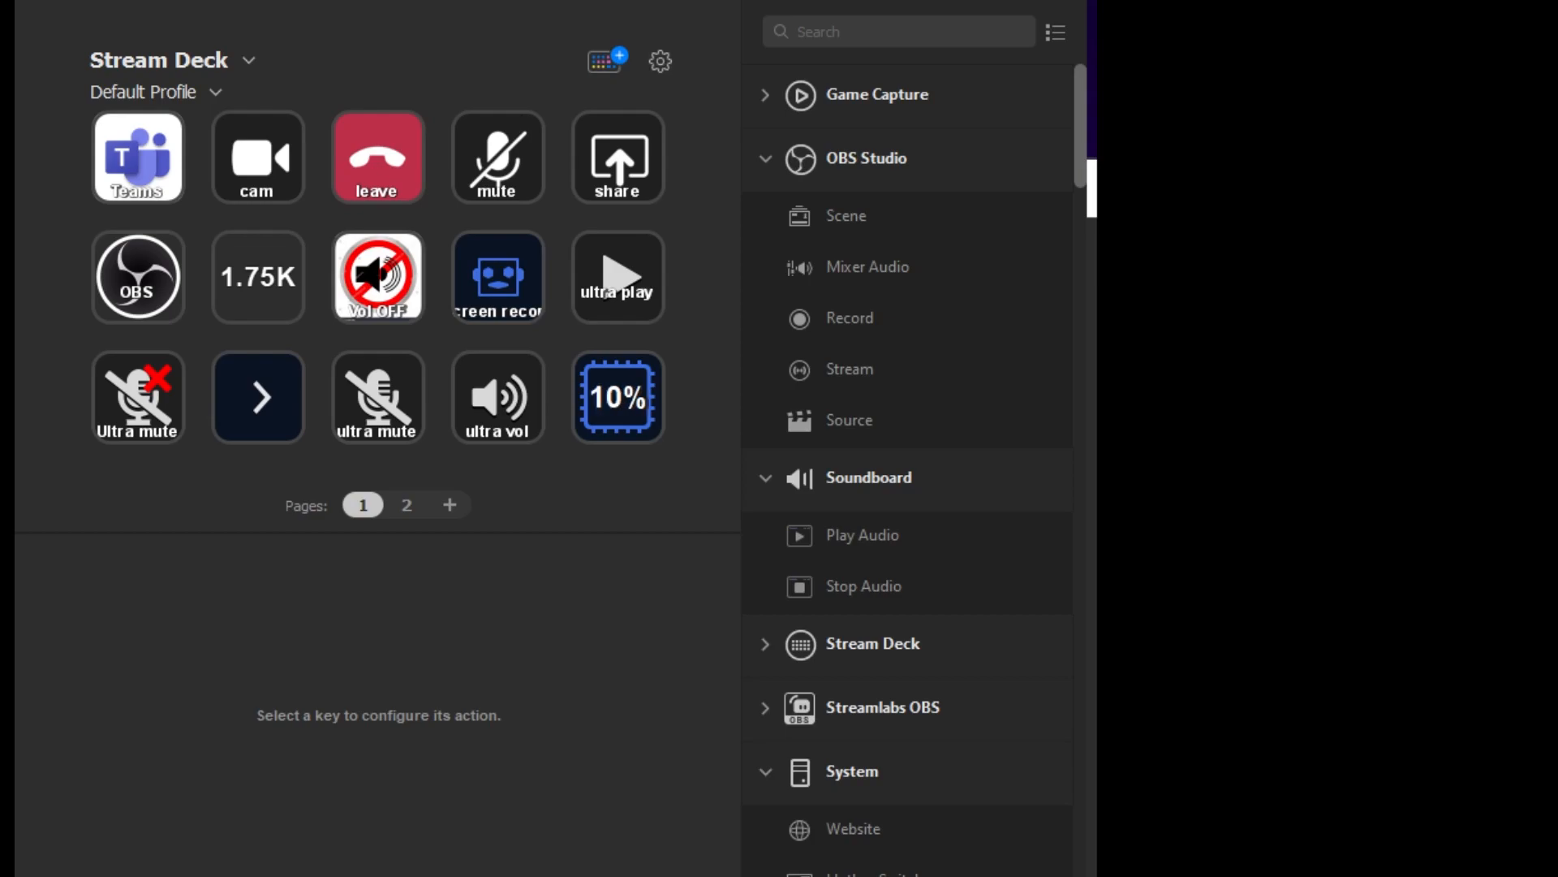
Import the downloaded StreamYard profile through Stream Deck's Profiles preferences.
click(616, 397)
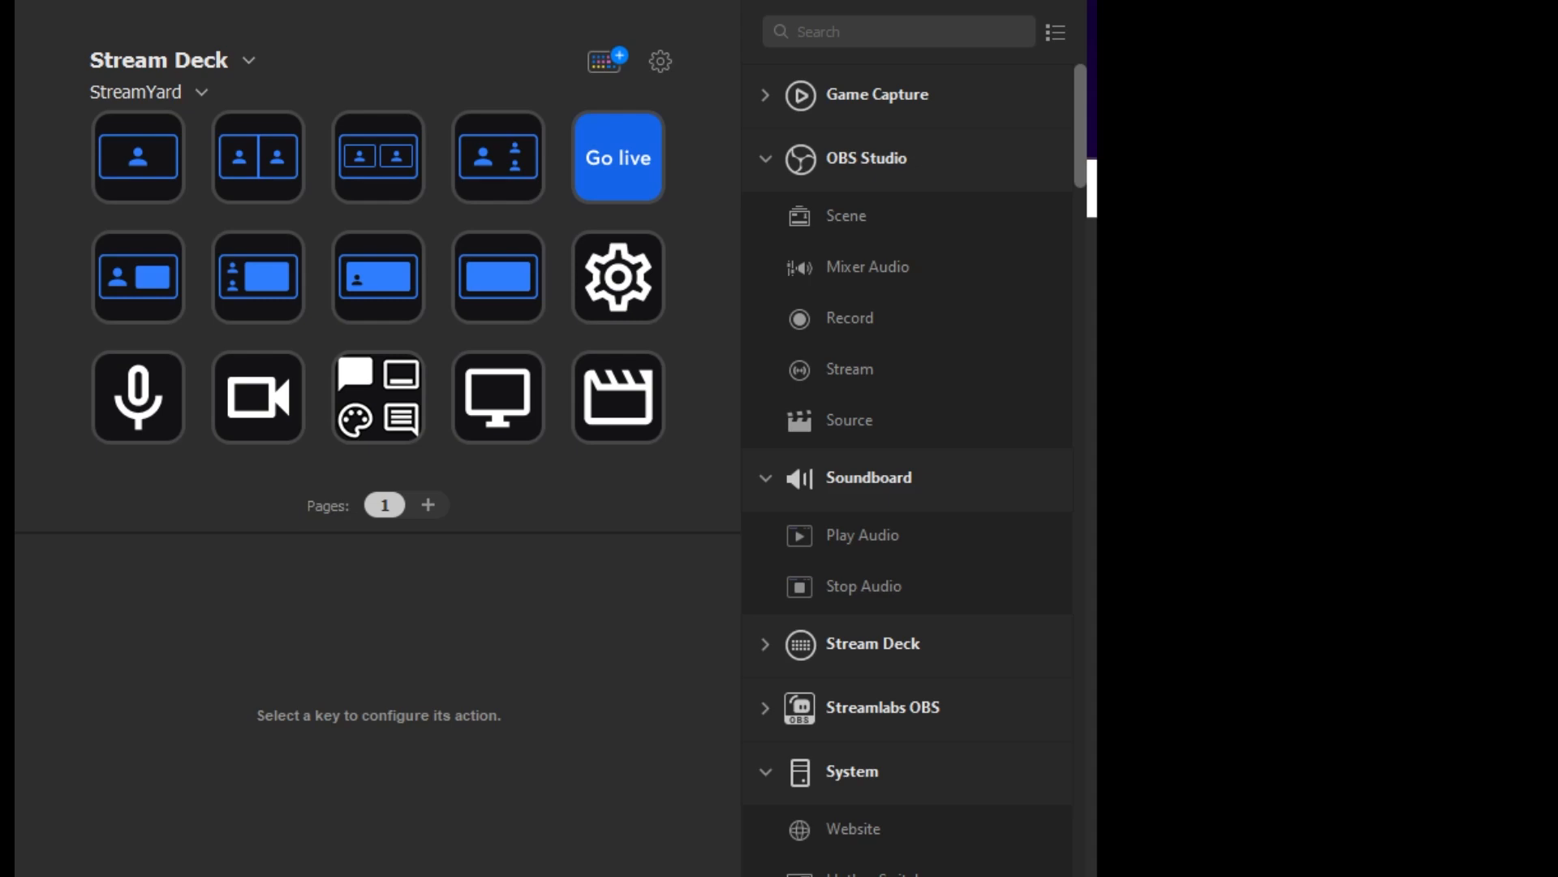
mouse_move(1133, 342)
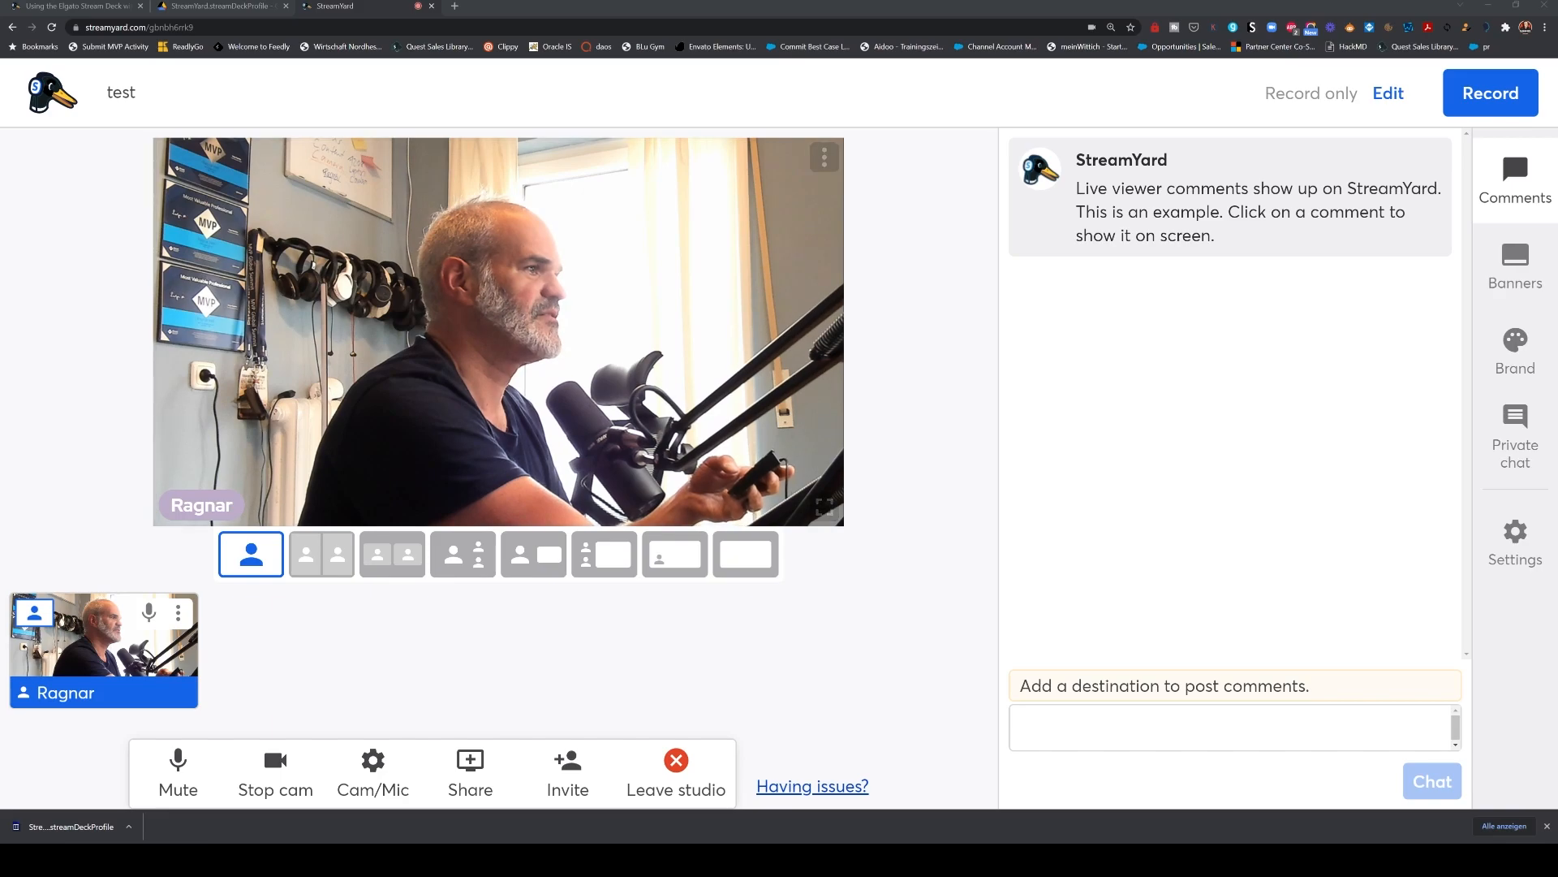
Share the Stream Deck app window from the Window tab into the studio.
click(469, 774)
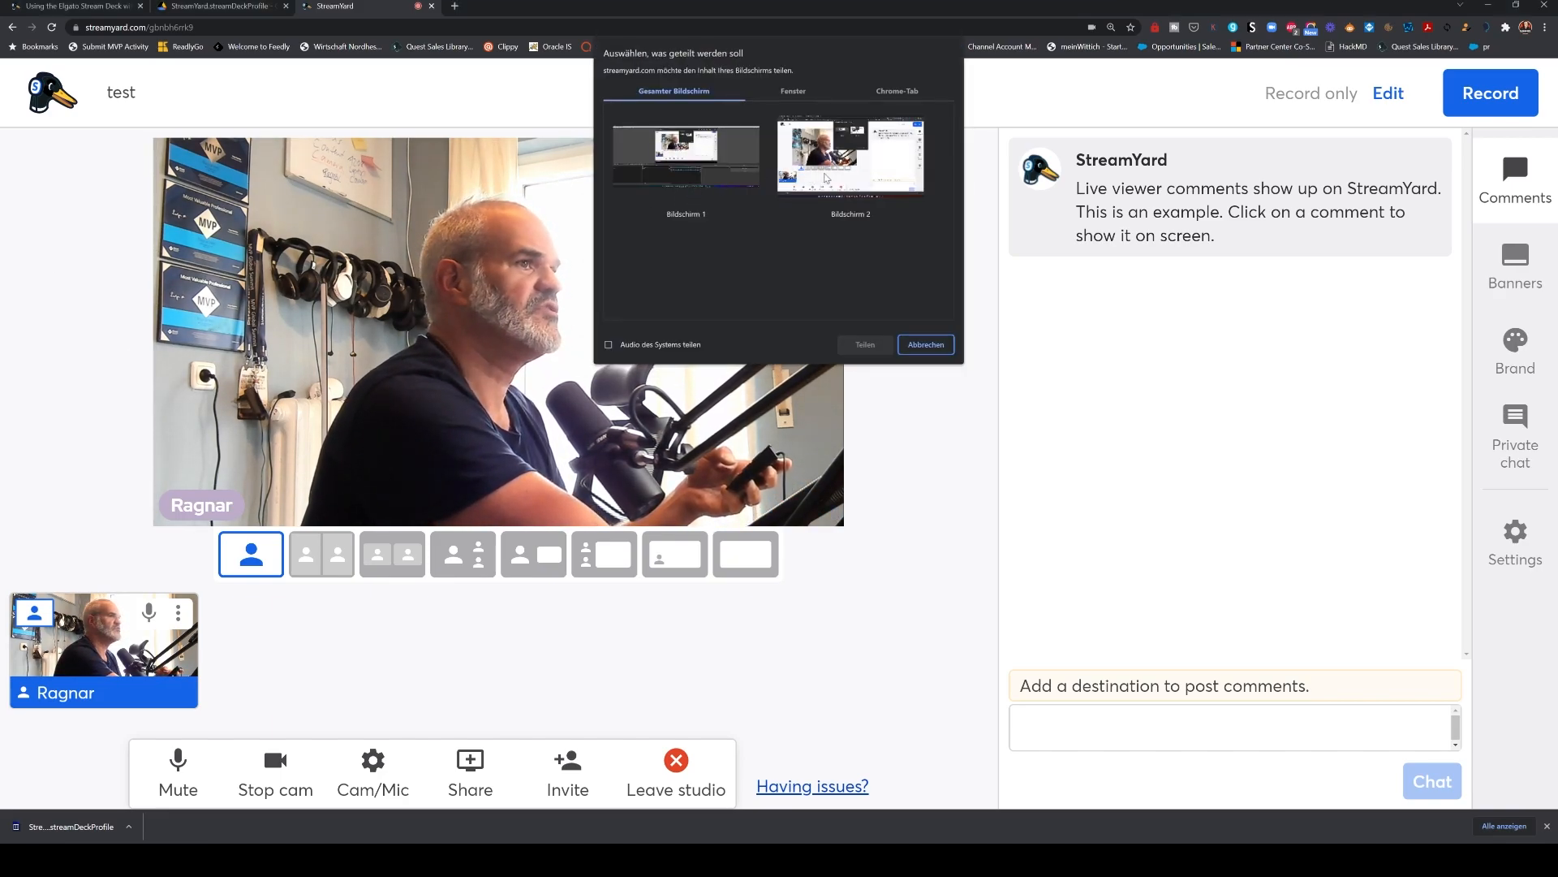
click(792, 90)
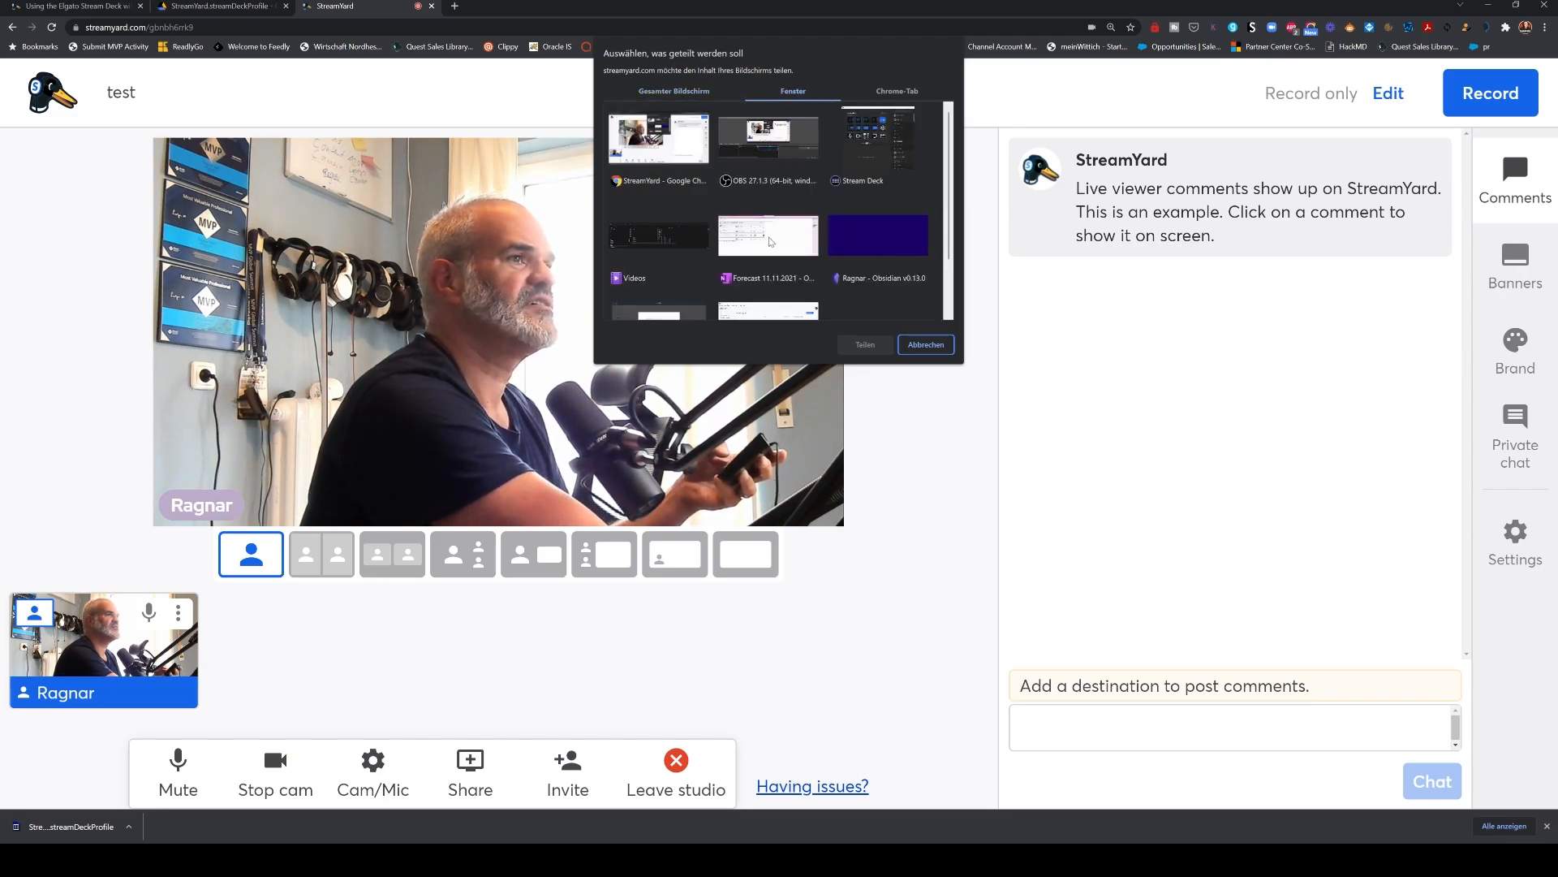
click(878, 139)
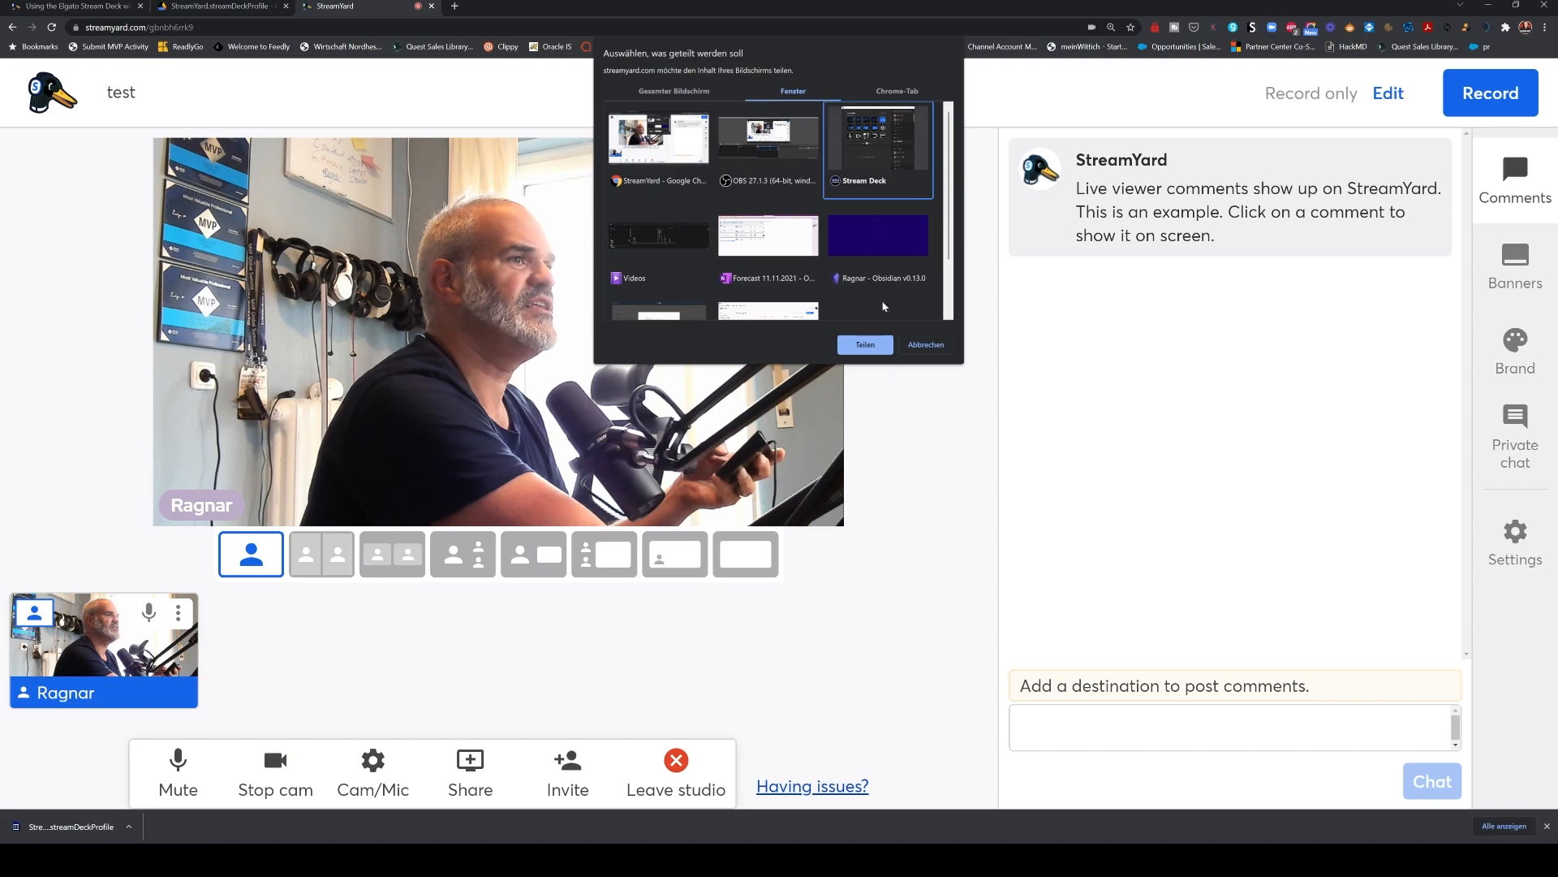
click(863, 345)
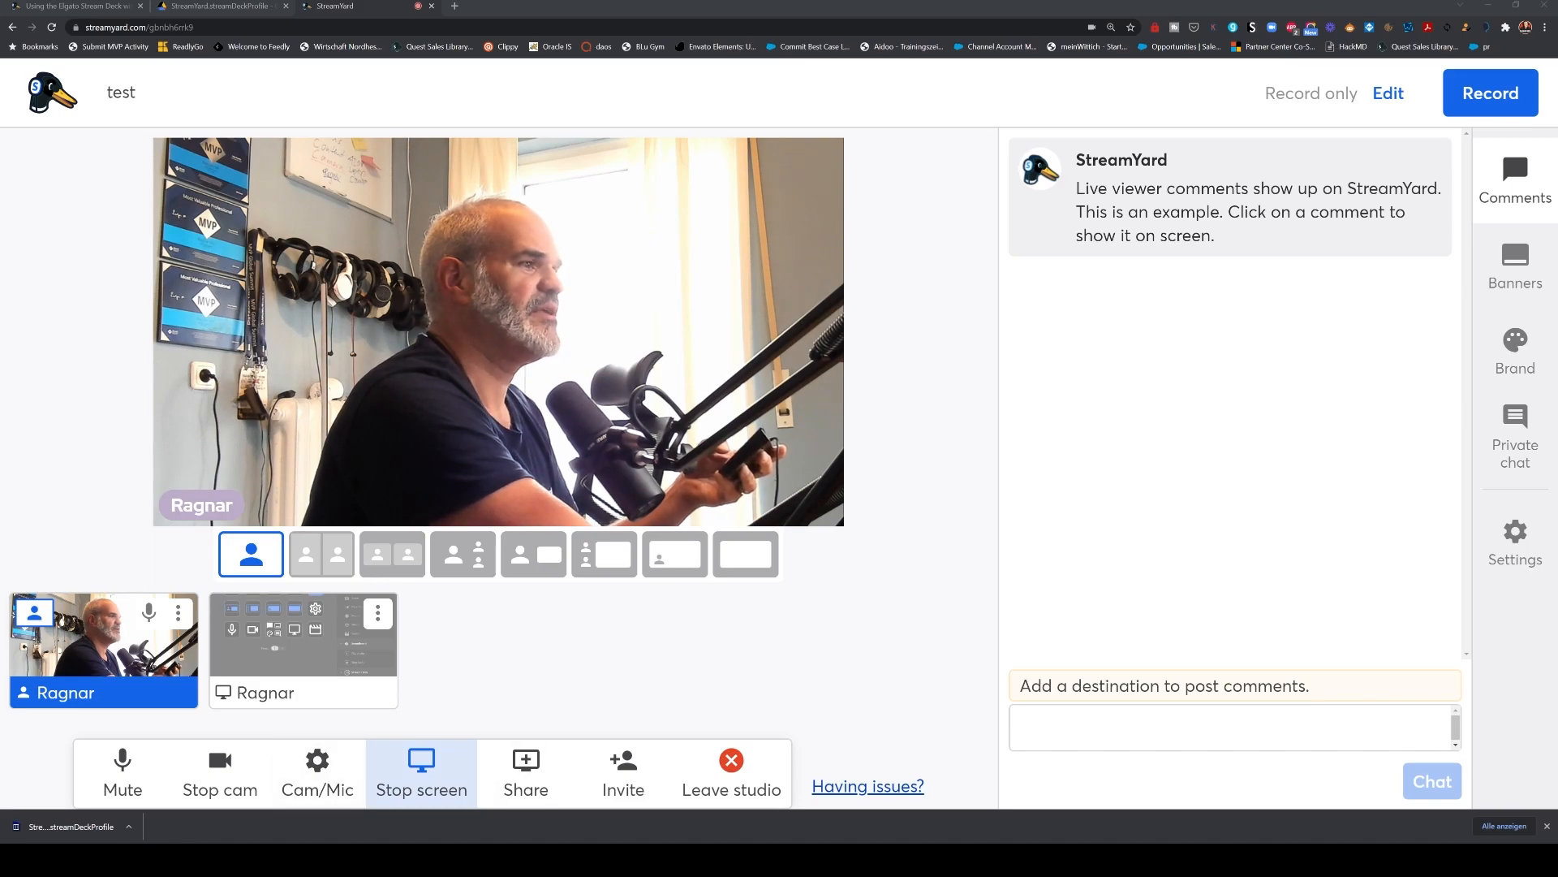
Stage the shared window, try full-screen, inset, side-by-side and two-person layouts, ending on solo.
click(604, 553)
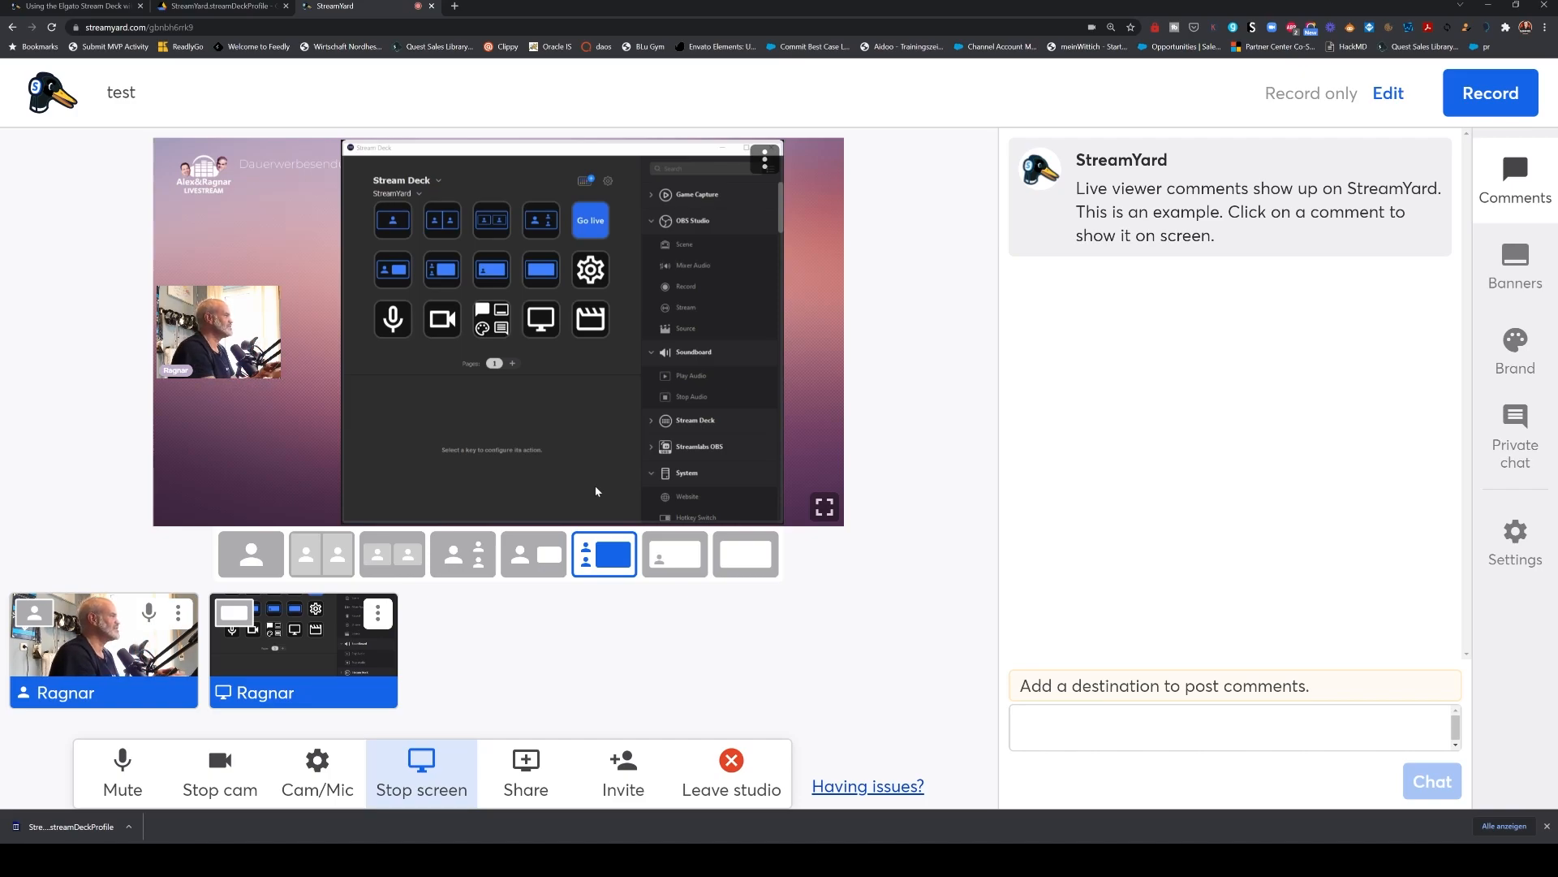
click(745, 554)
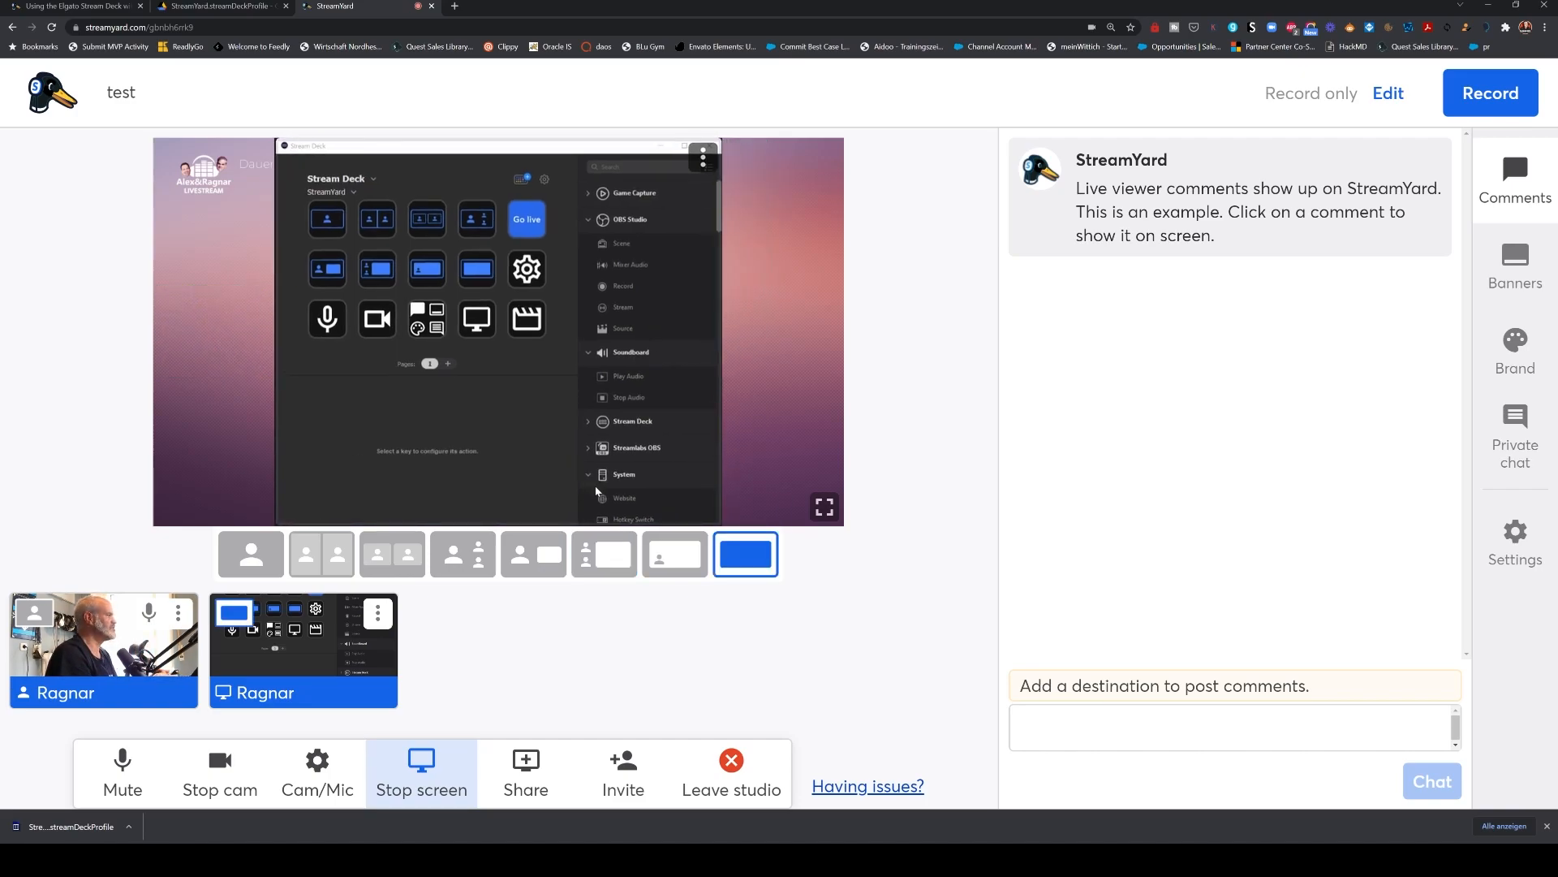
click(675, 553)
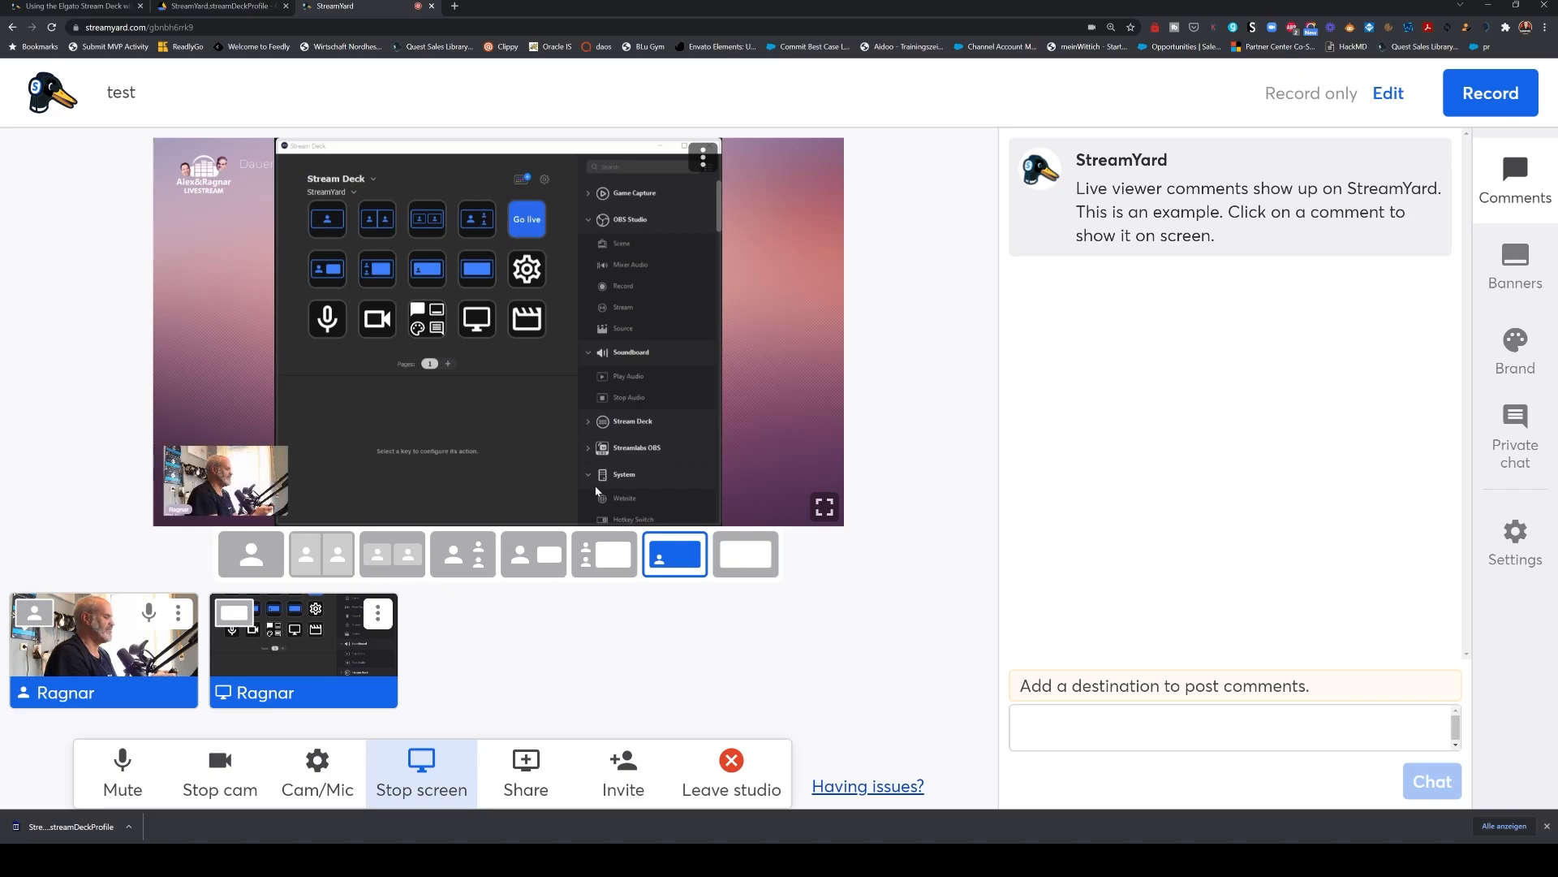
click(534, 554)
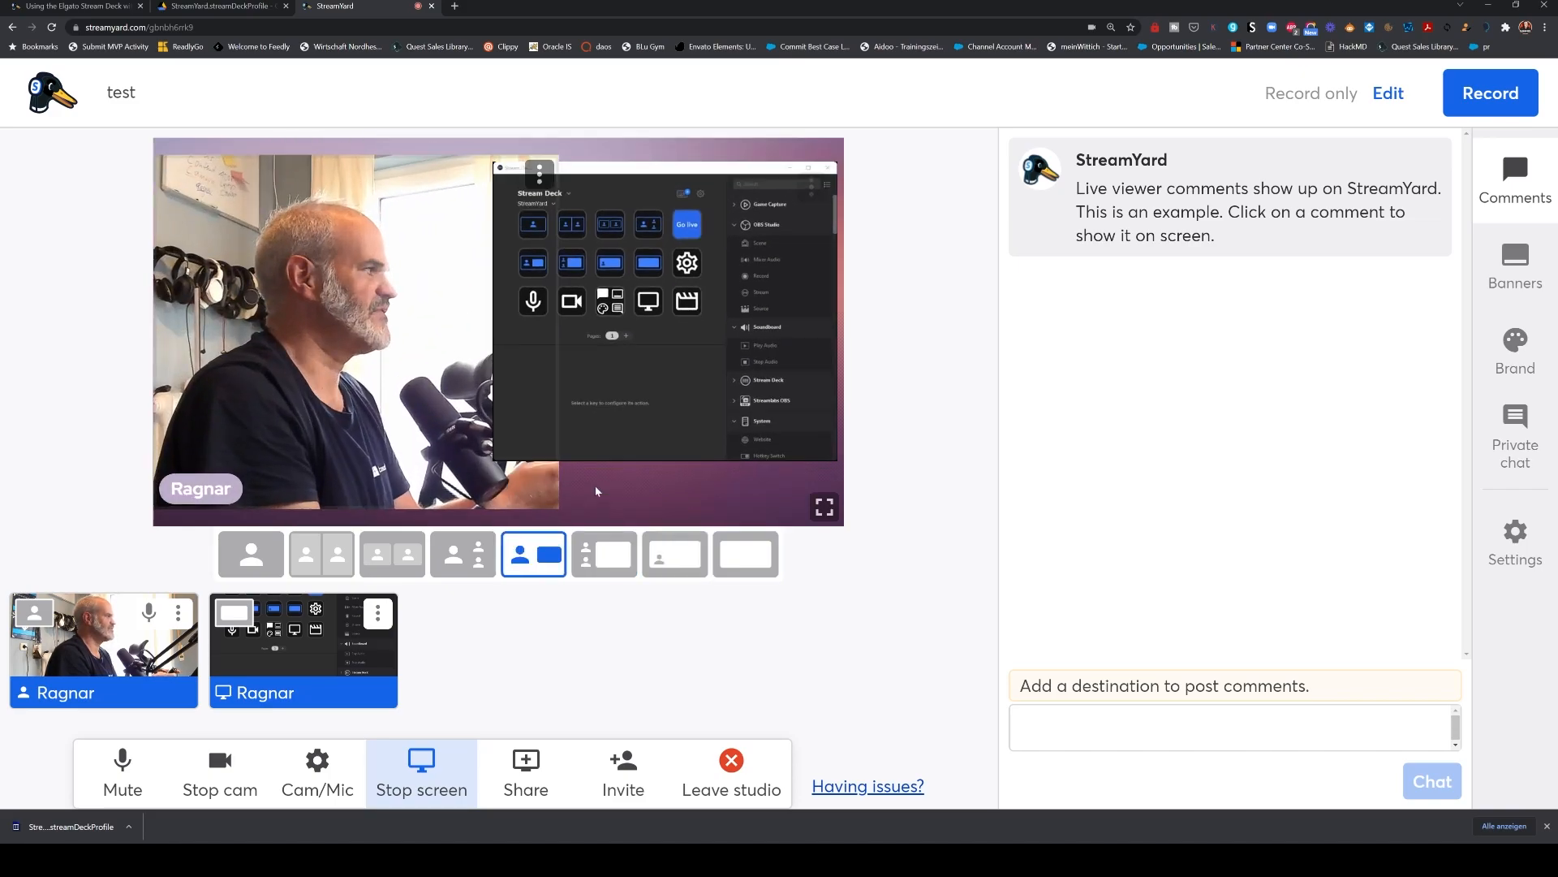
click(322, 553)
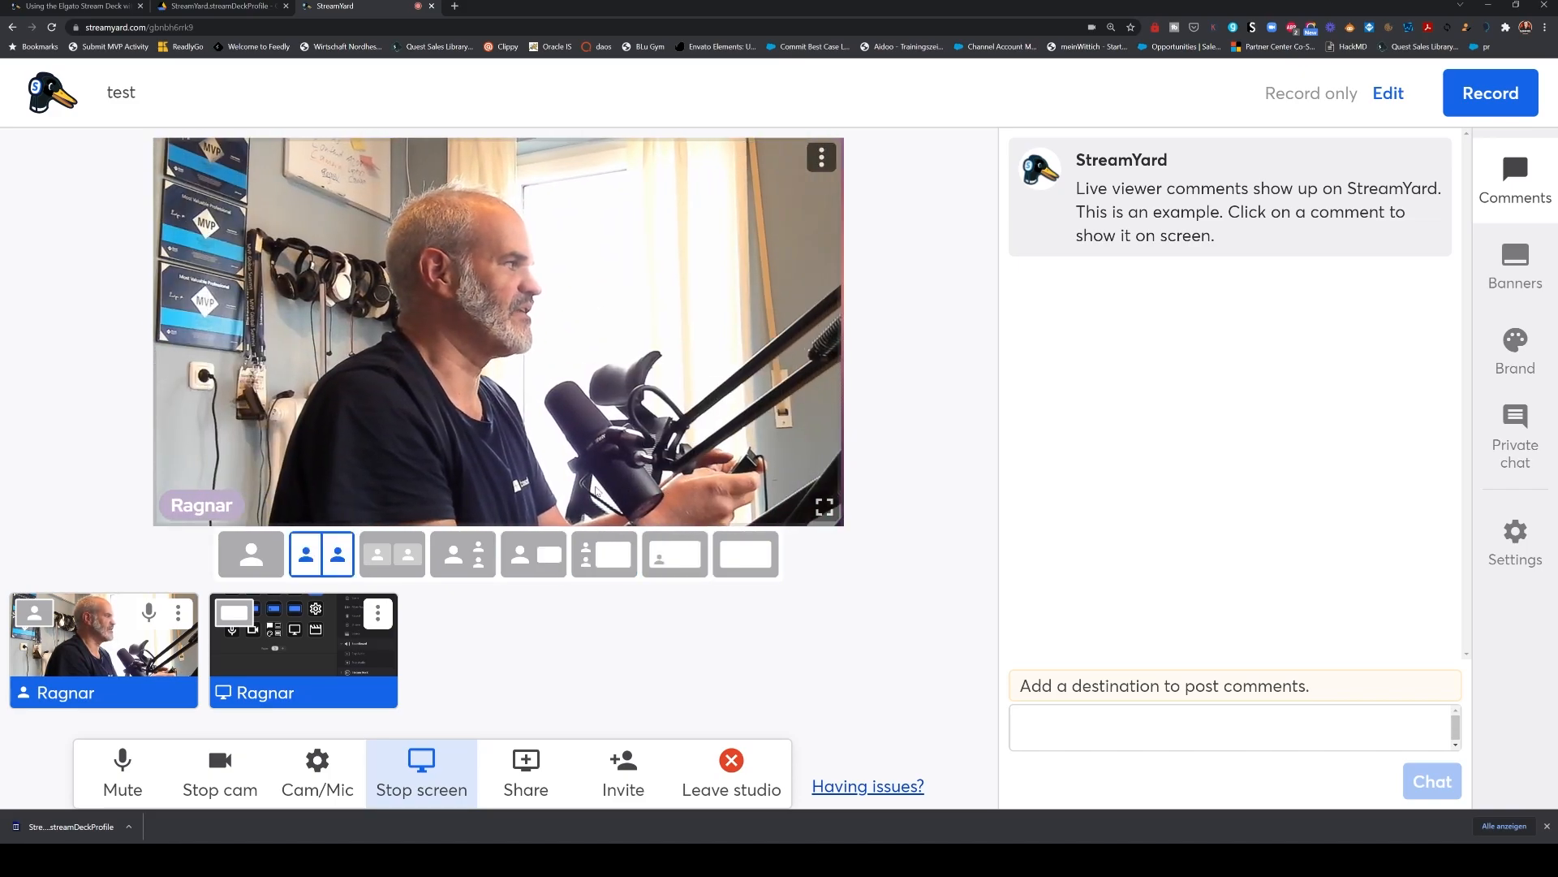
click(251, 554)
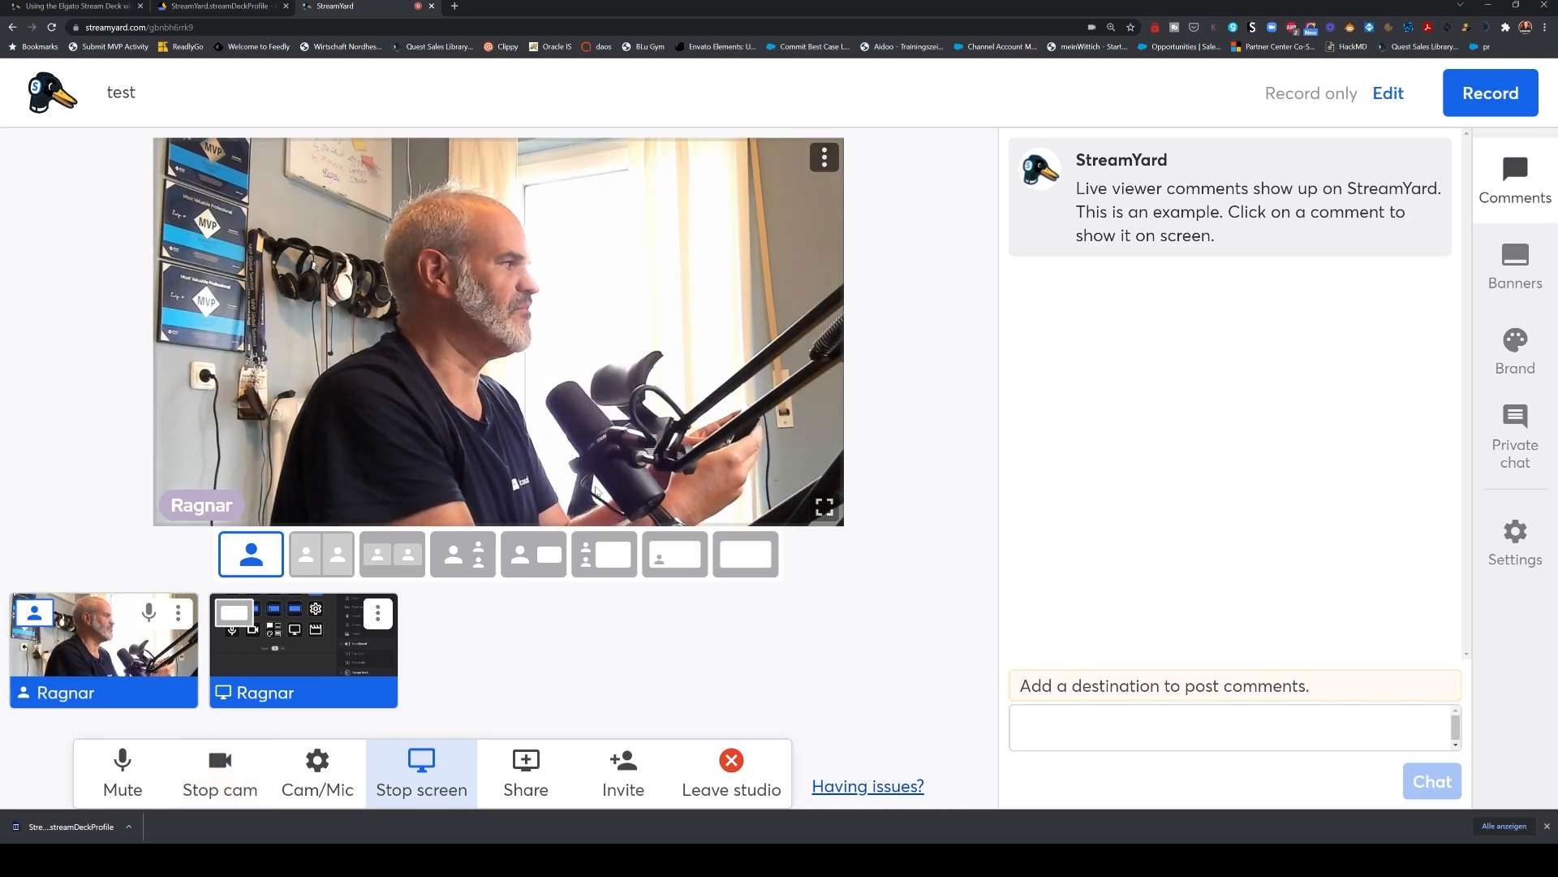
Stop the screen share and cycle Banners, Brand and Comments panels, ending on Private chat.
click(421, 772)
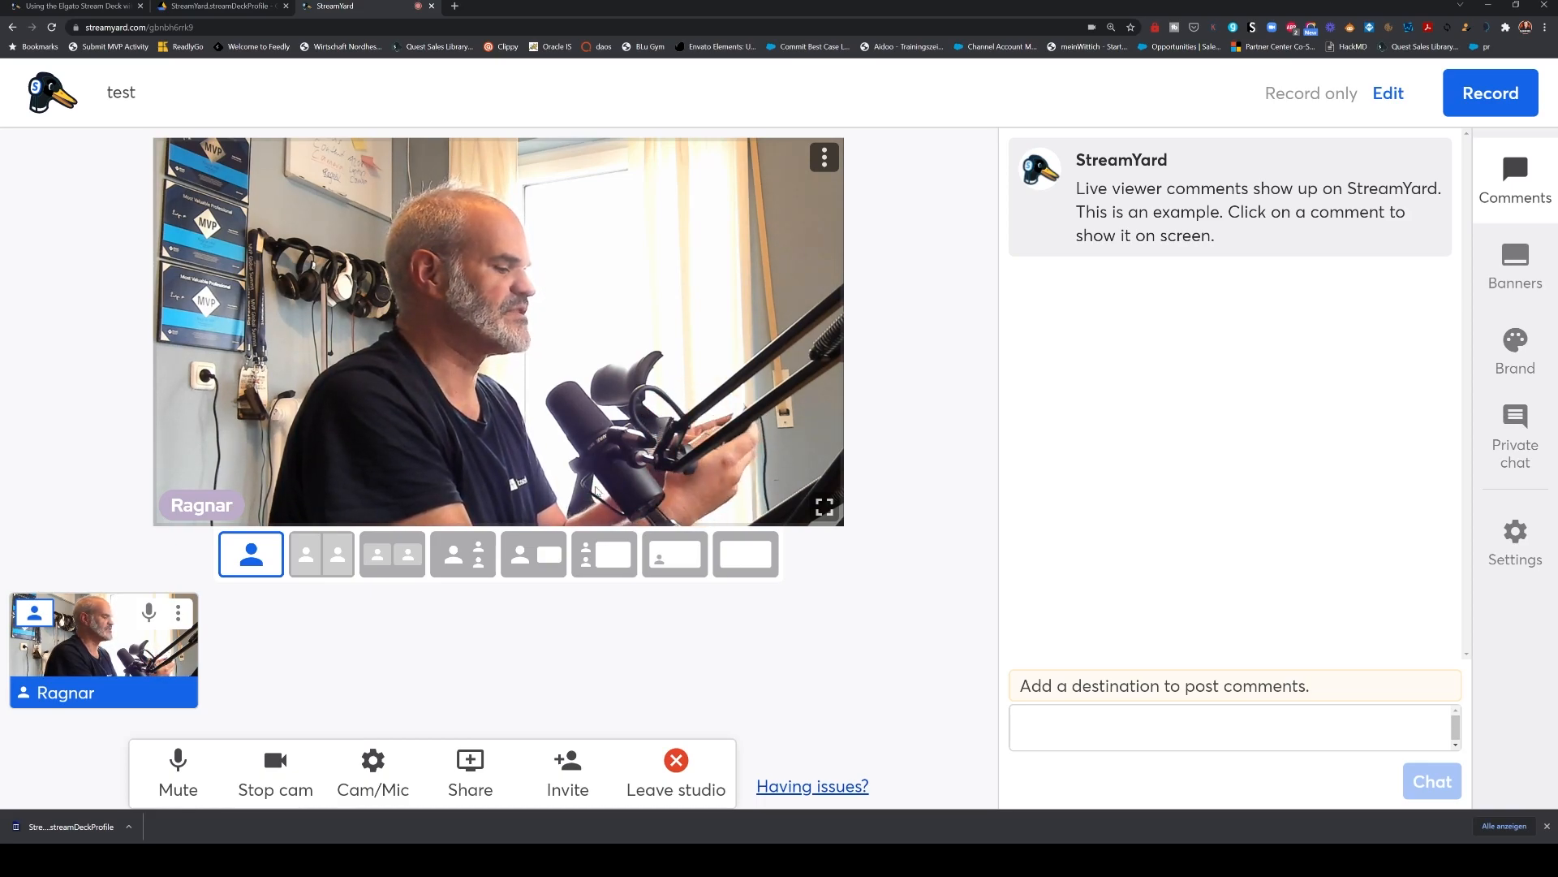
click(1515, 266)
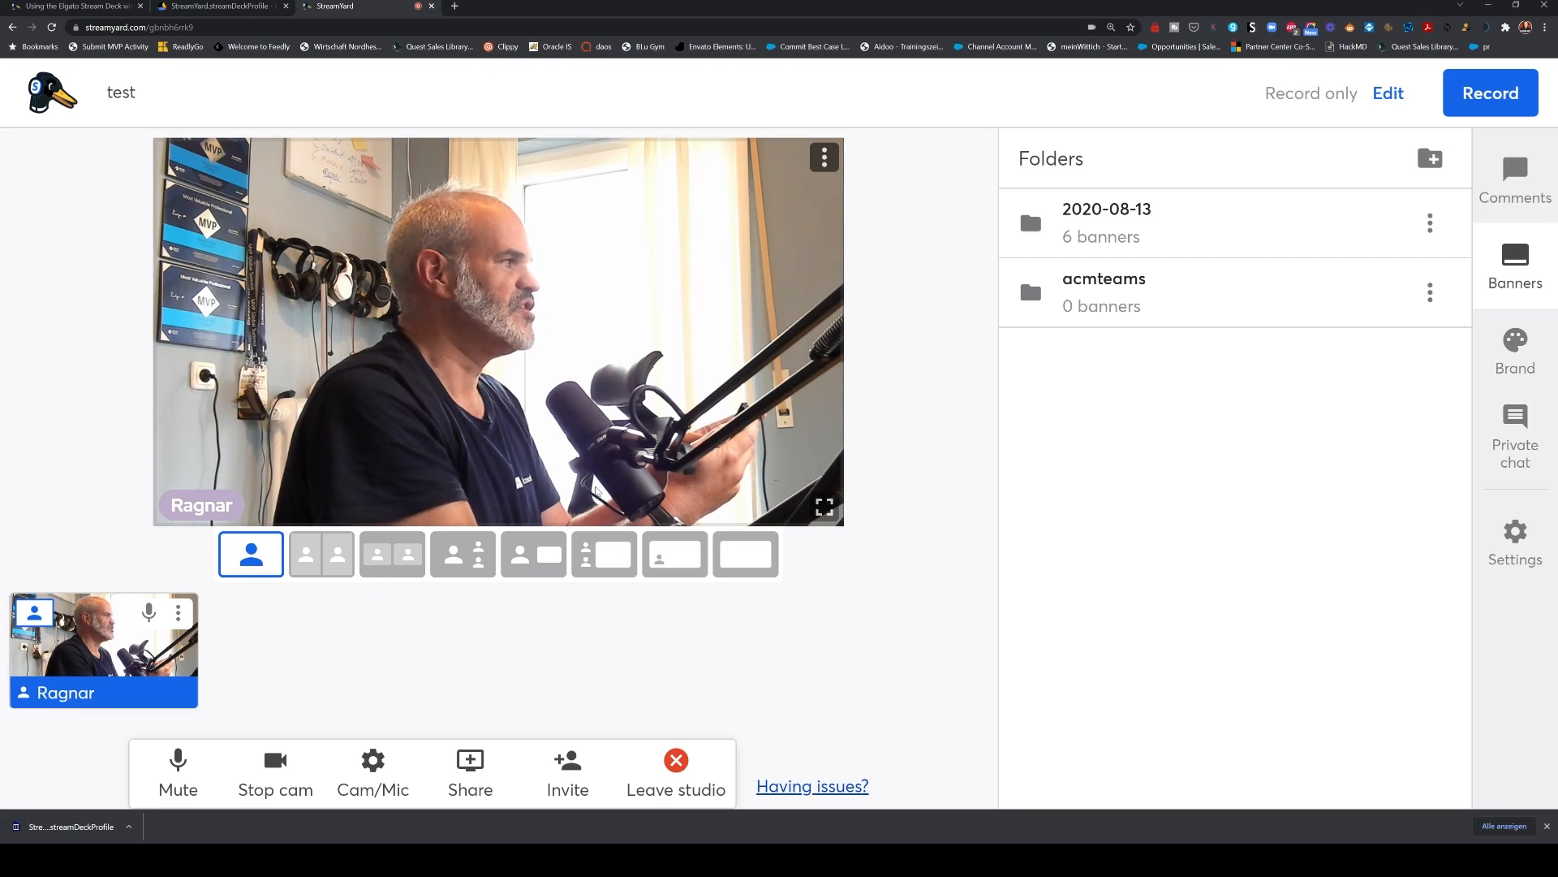
click(1514, 348)
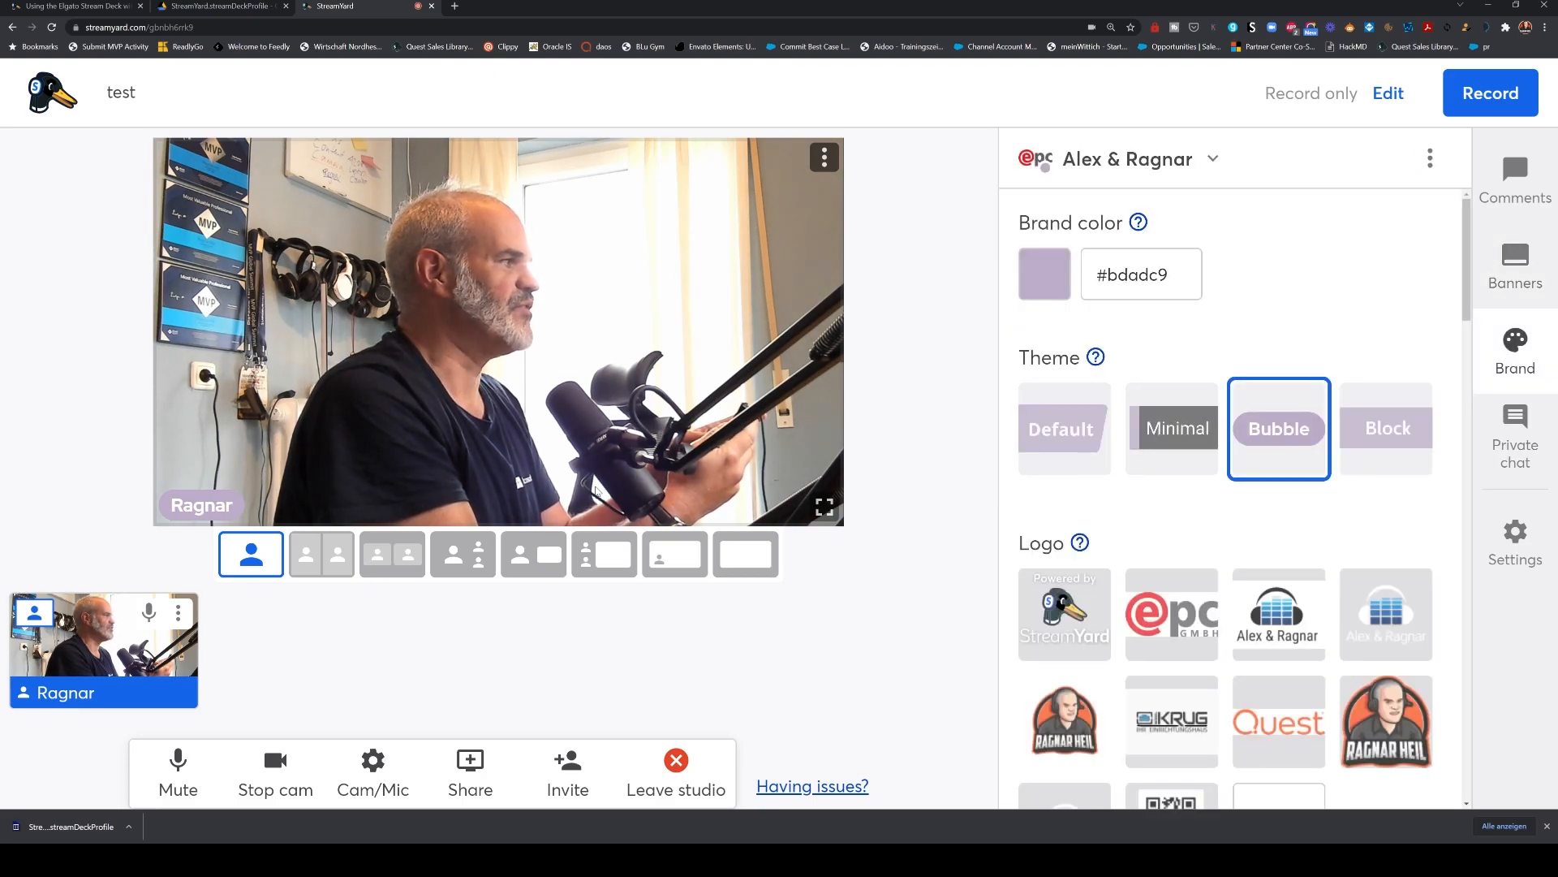
click(1515, 178)
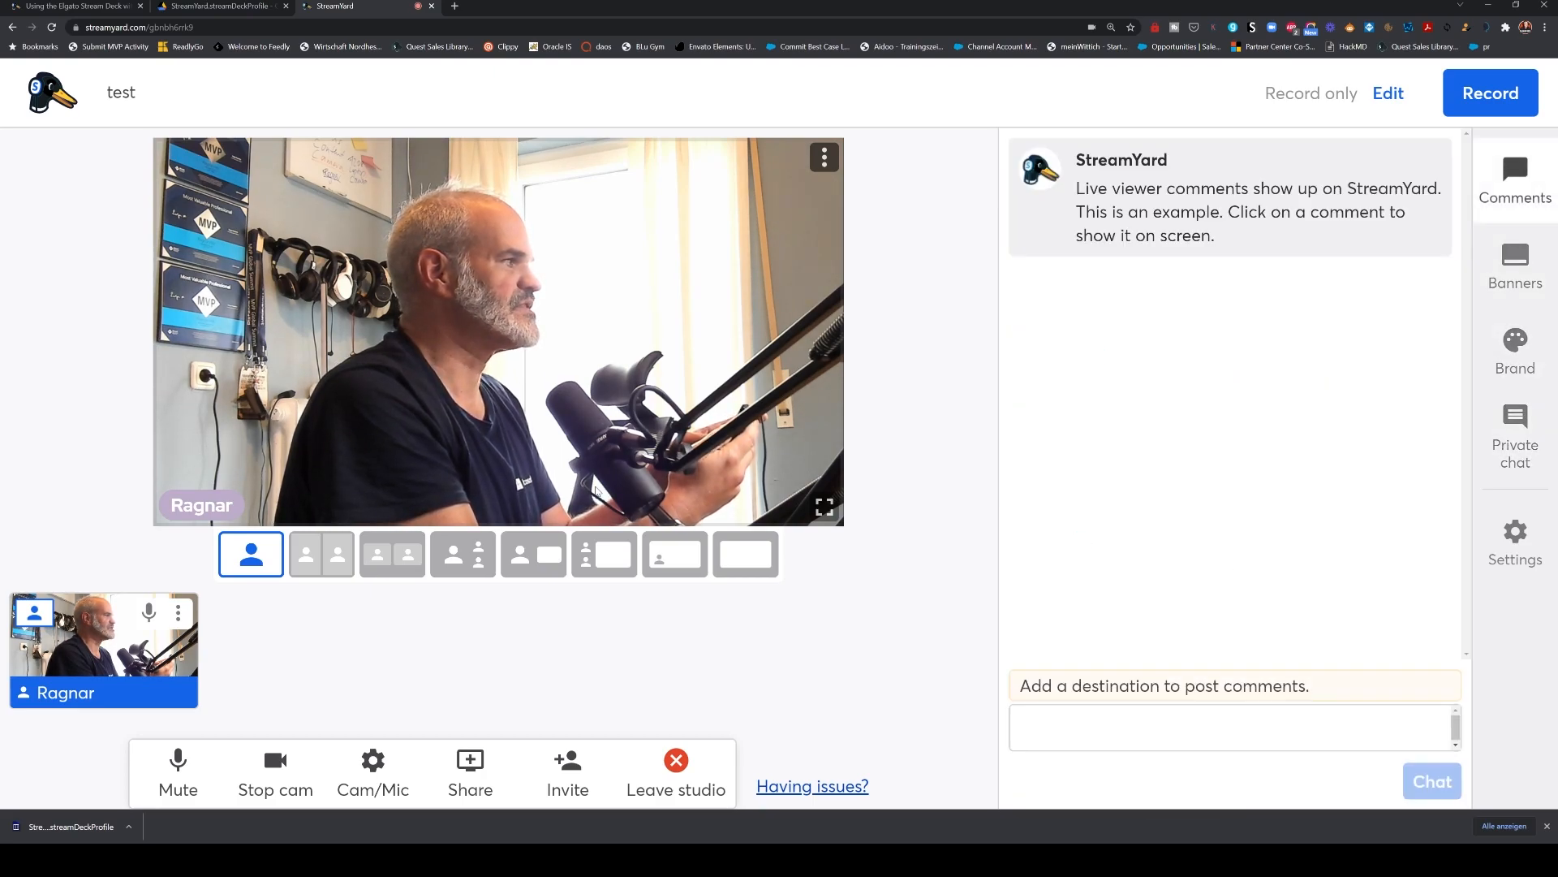
click(1514, 265)
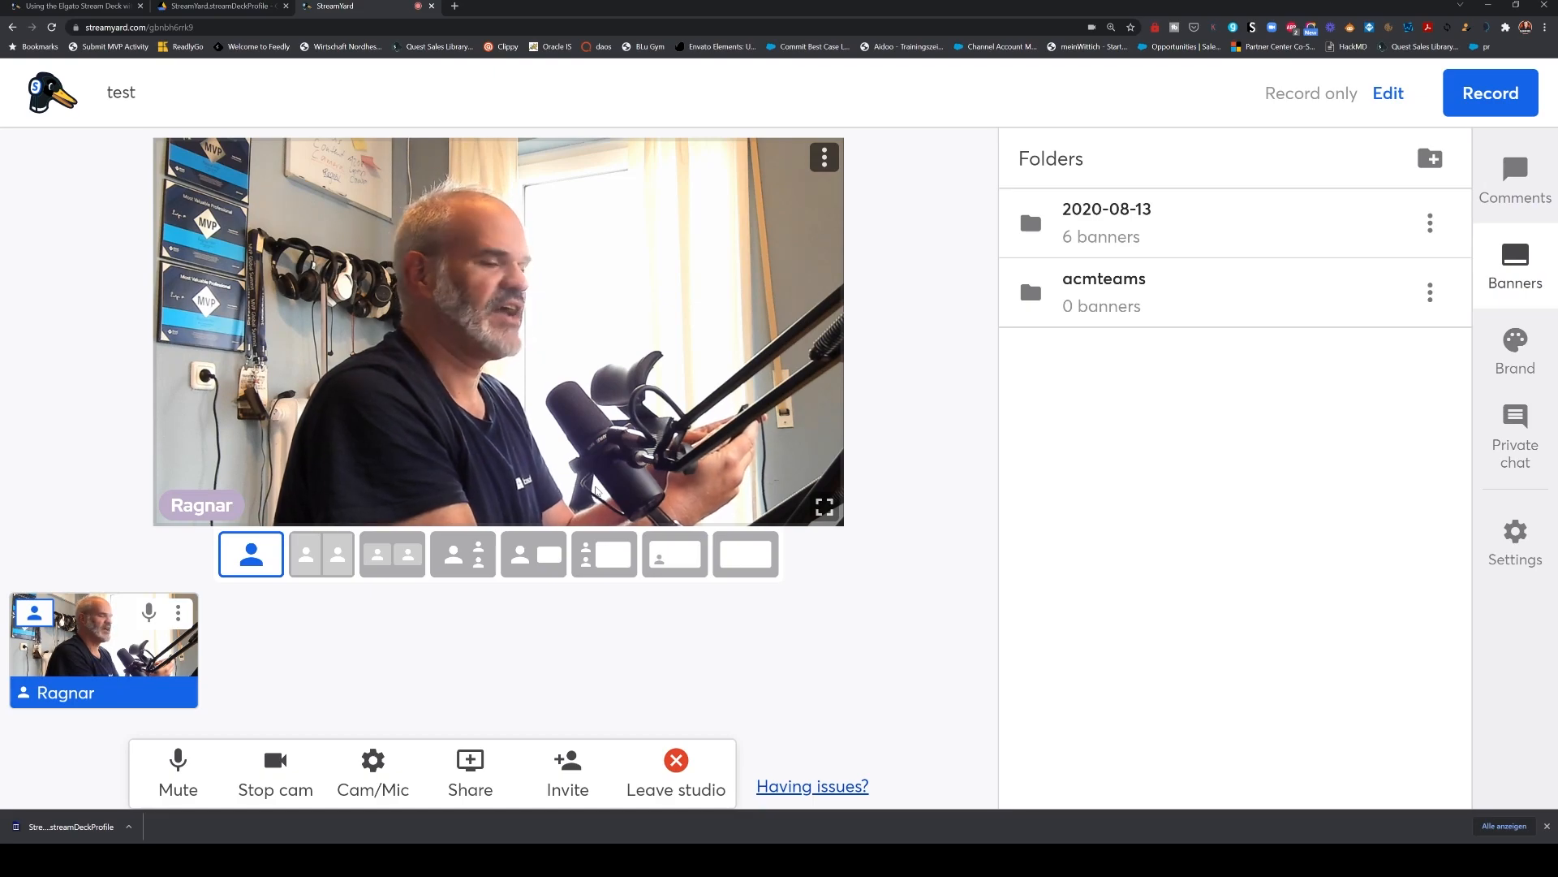
click(1515, 350)
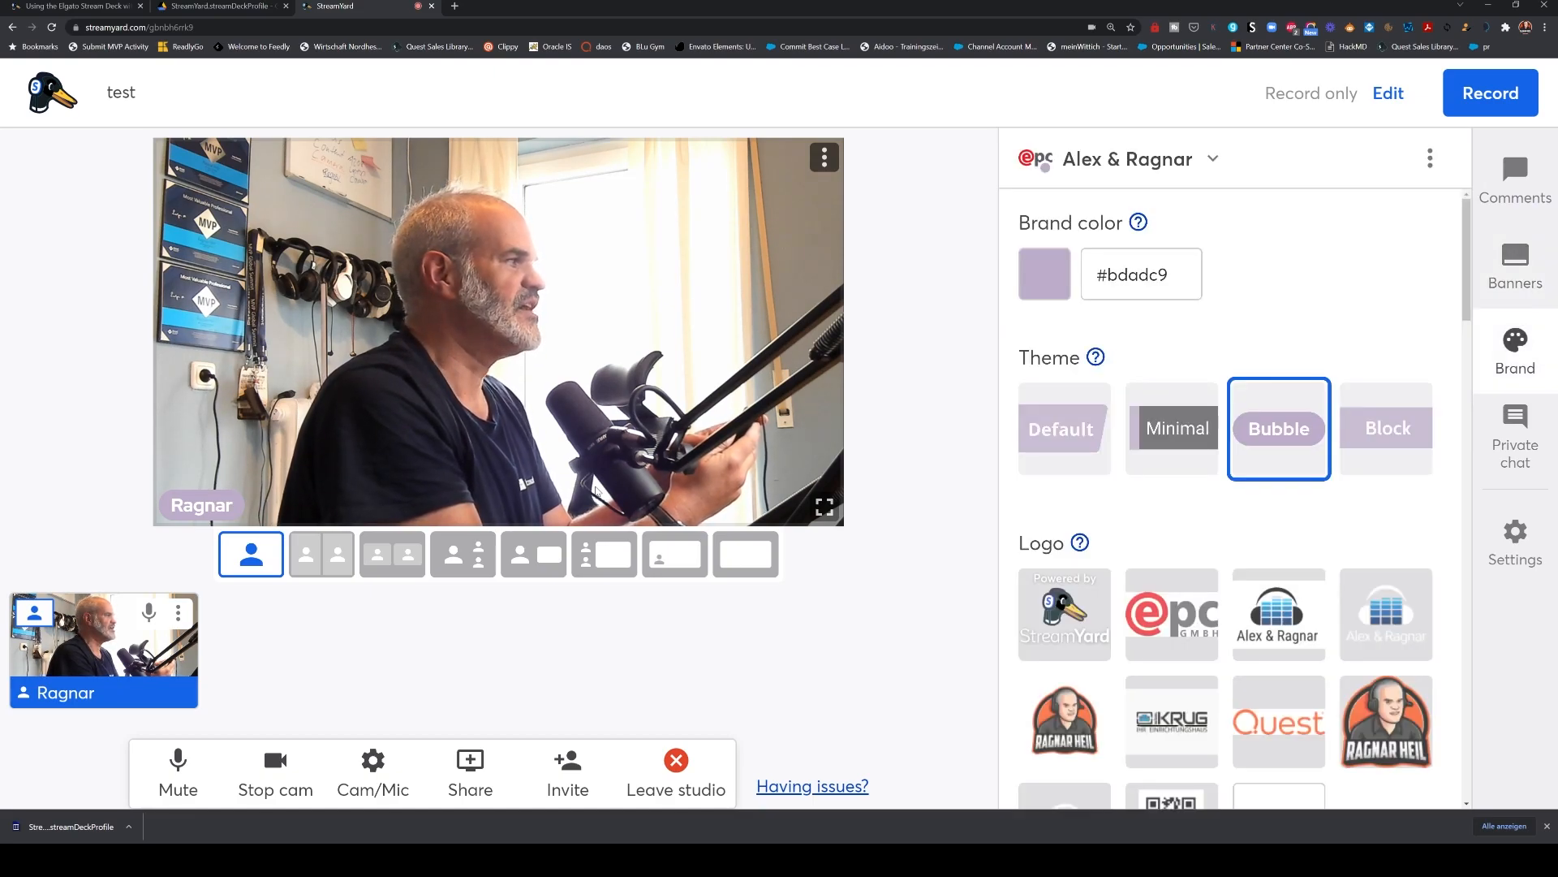
click(1515, 438)
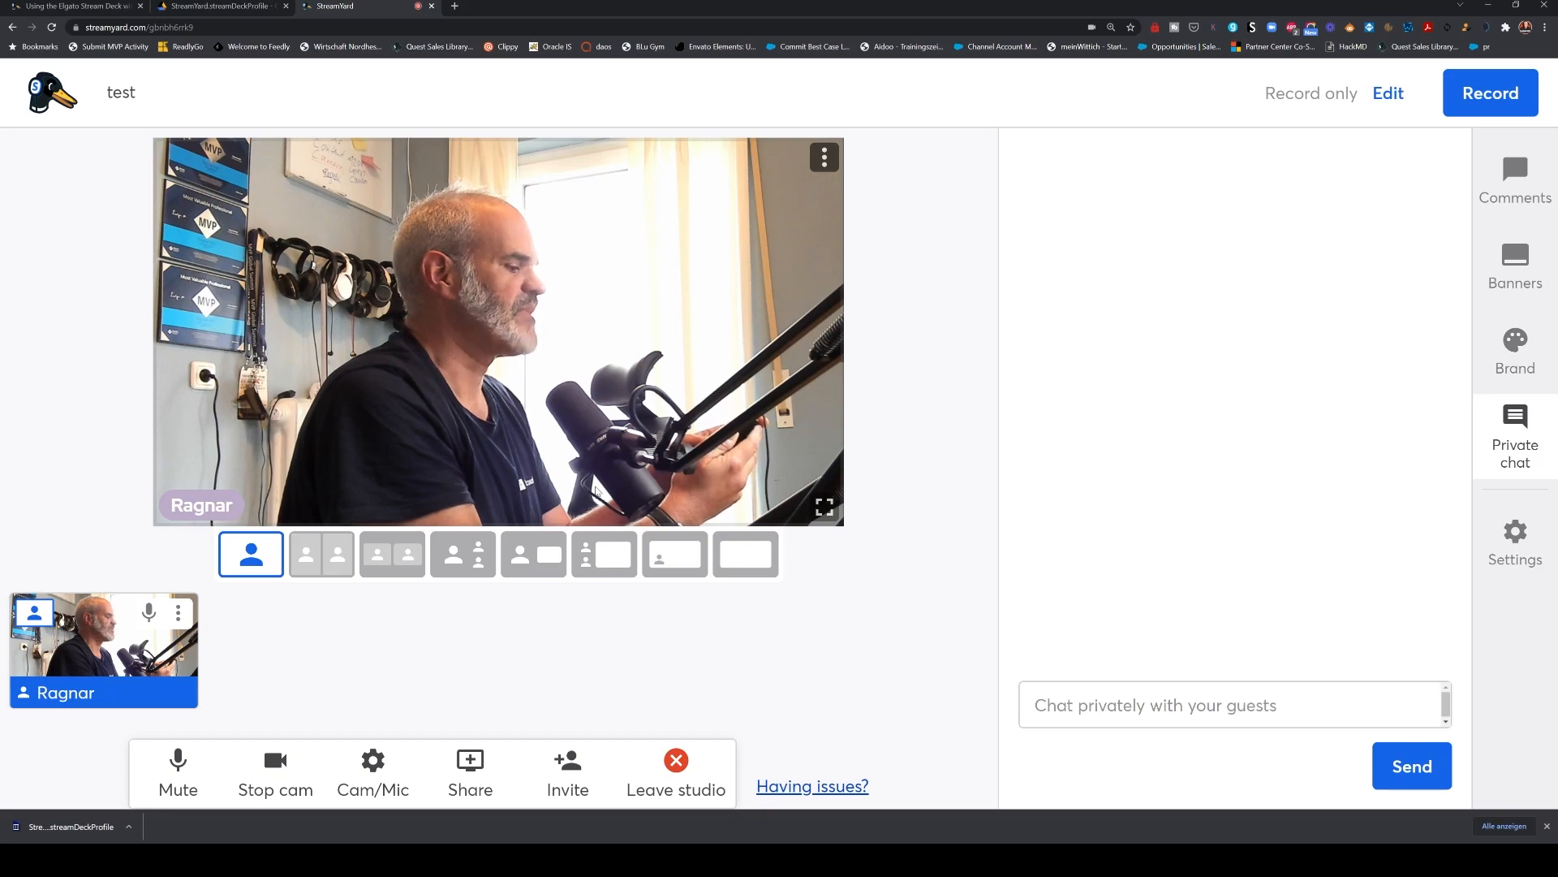